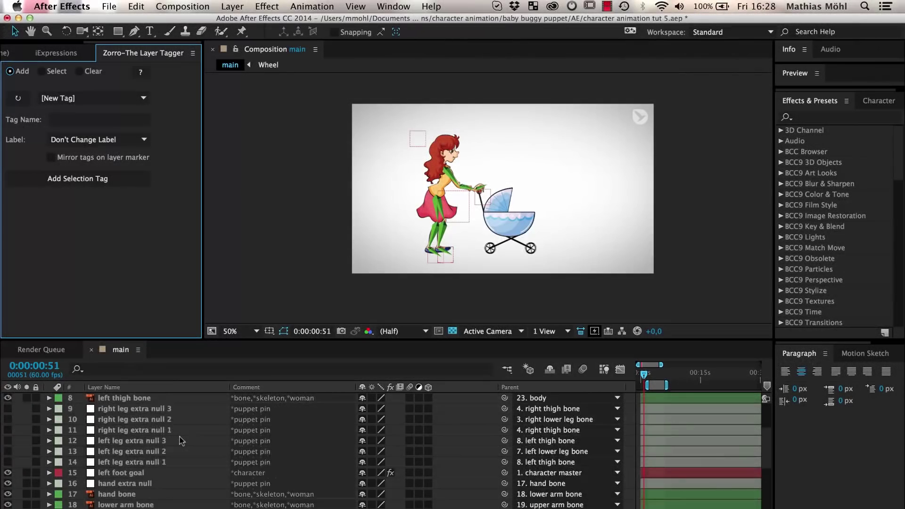
Step: With Zorro in Select mode, isolate the baby buggy tag in the timeline as Shy layers
scroll(down, 3)
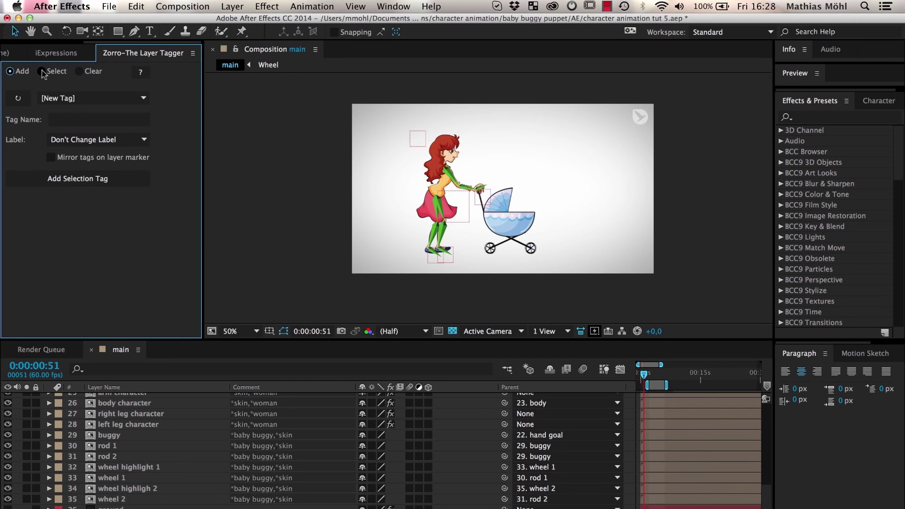
click(42, 72)
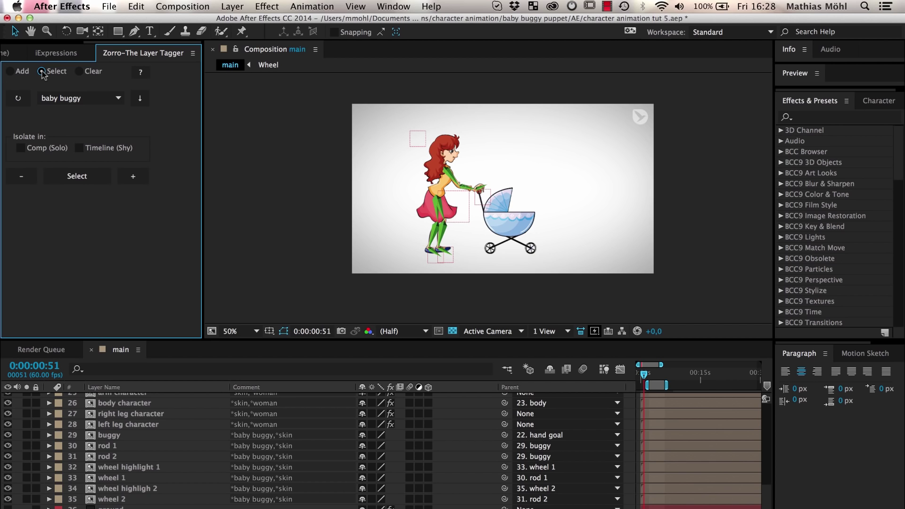
click(79, 98)
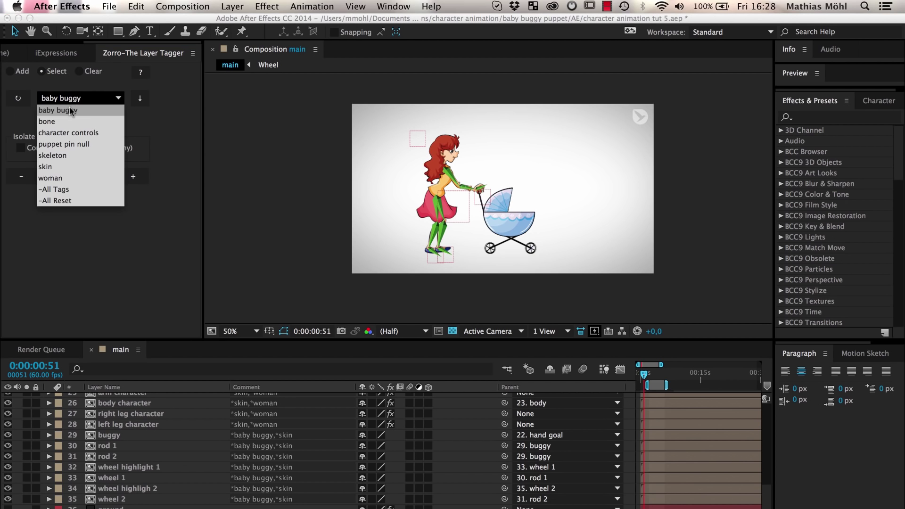
click(57, 110)
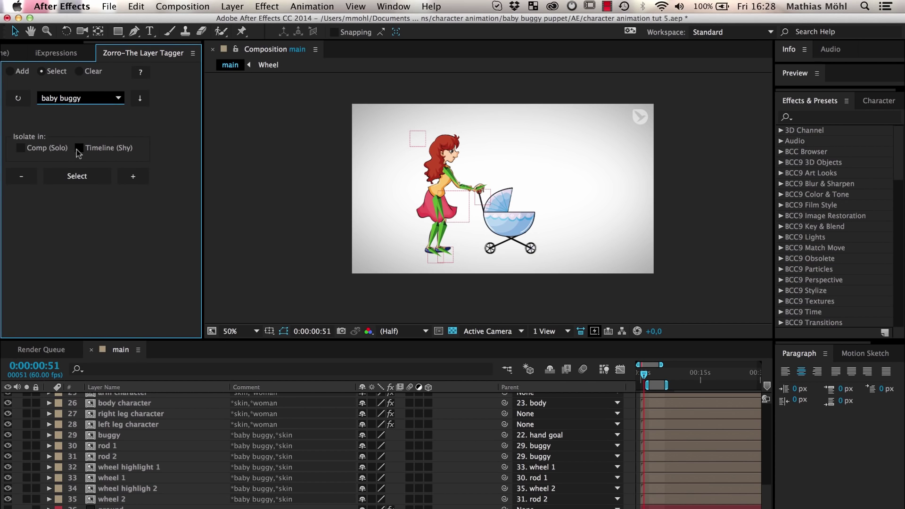
click(79, 148)
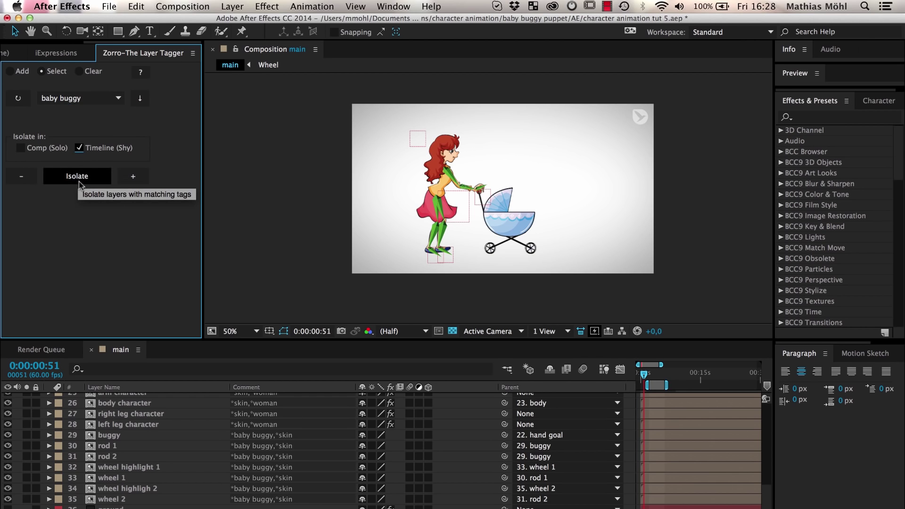
click(77, 176)
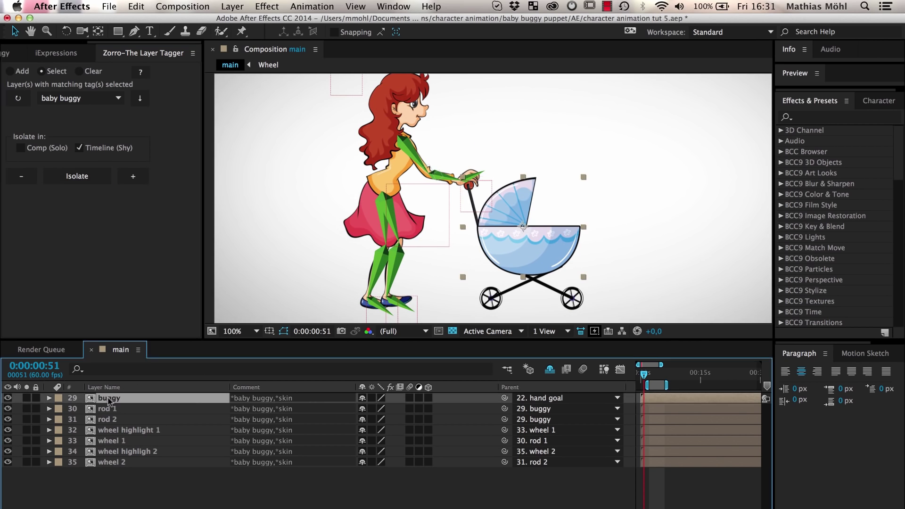
click(109, 408)
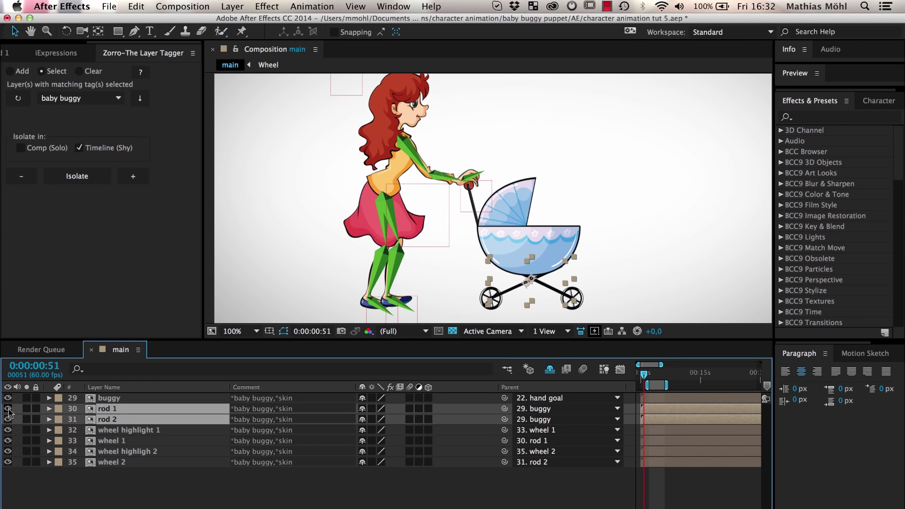
click(111, 442)
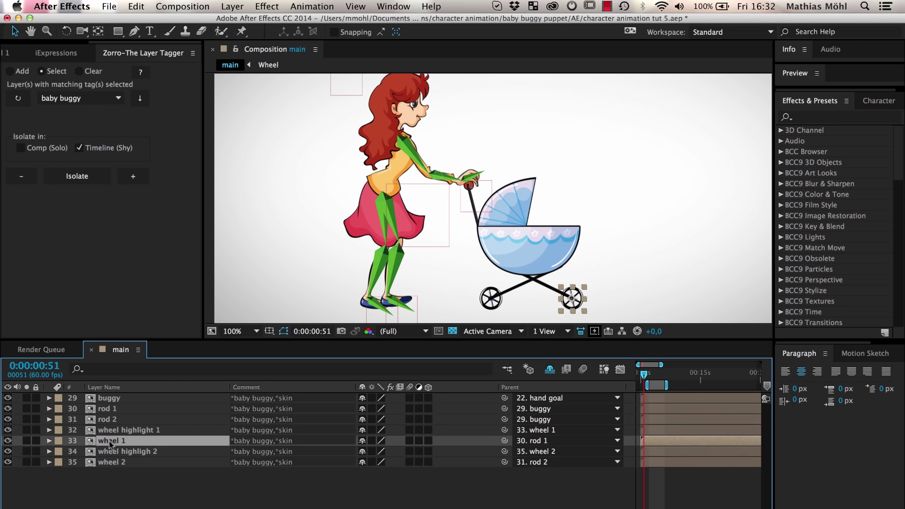
click(8, 441)
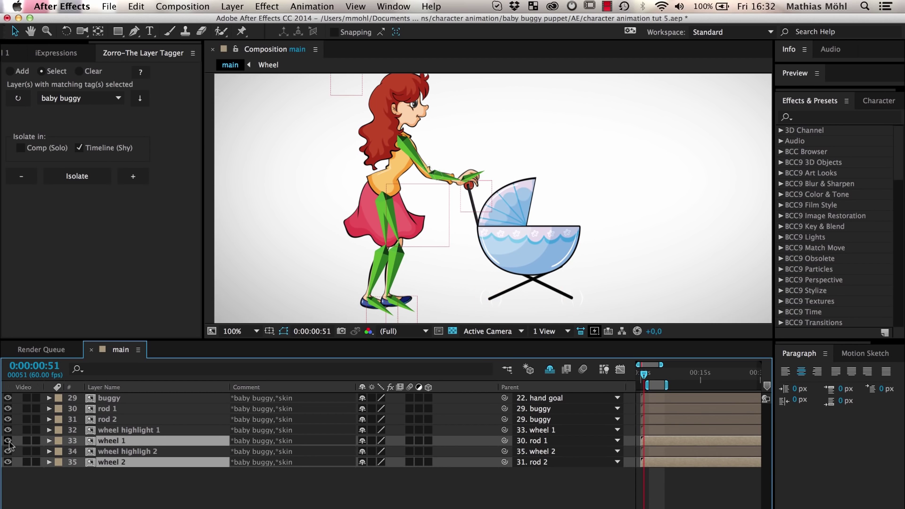
click(8, 441)
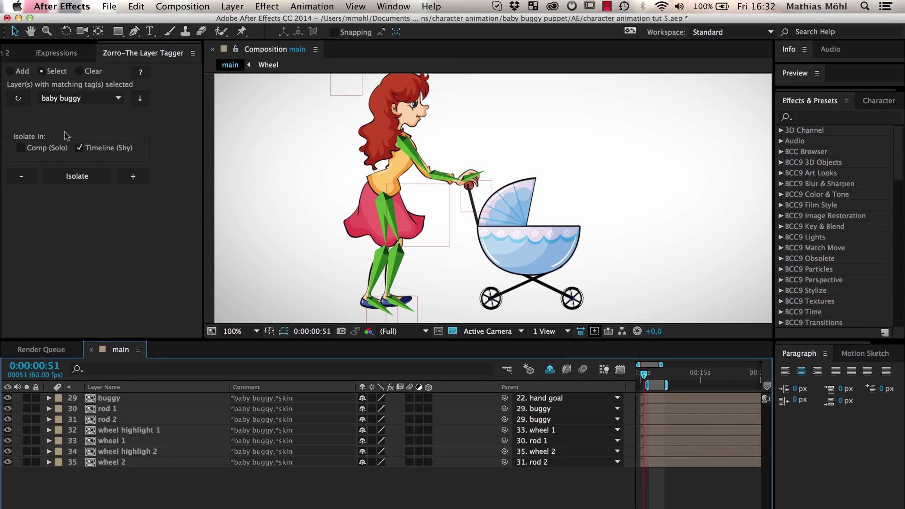
Step: Search the iExpressions library for 'wheel' and pick Rotating Wheel Linear Motion
click(56, 52)
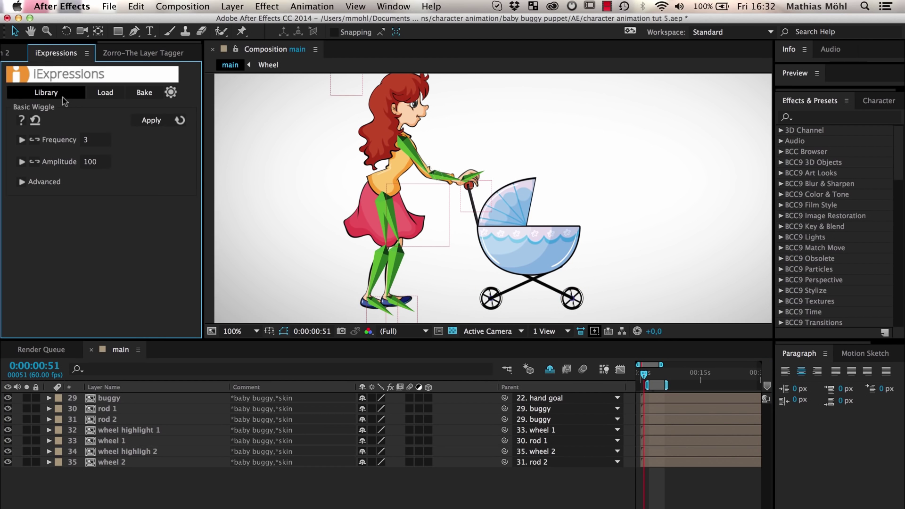
click(46, 92)
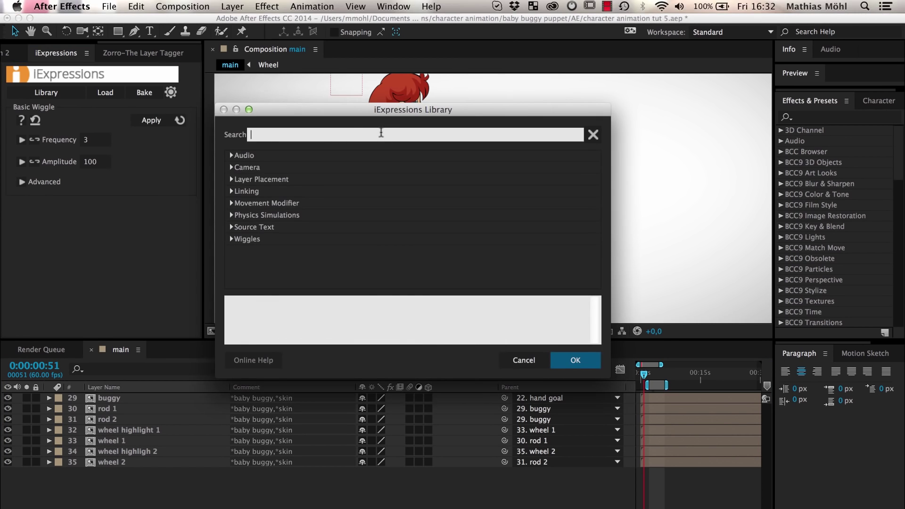
text(wheel)
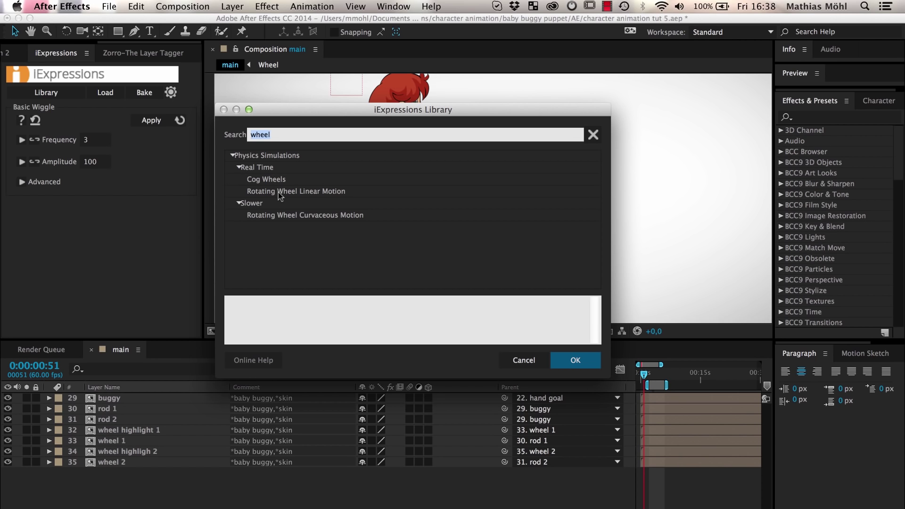
mouse_move(276, 224)
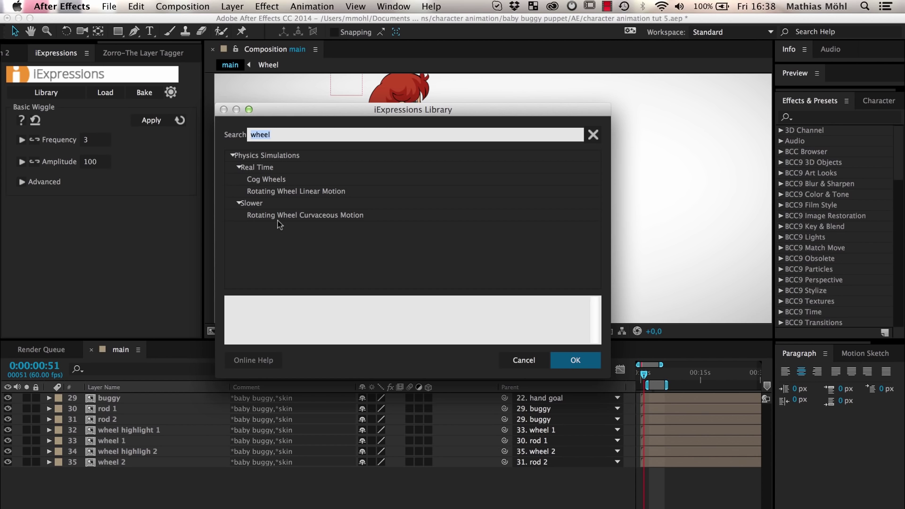
mouse_move(281, 197)
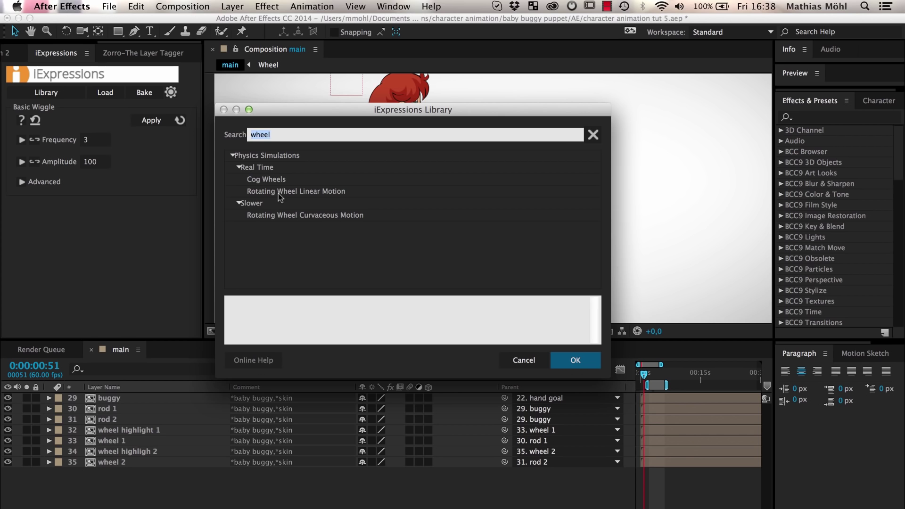
click(296, 191)
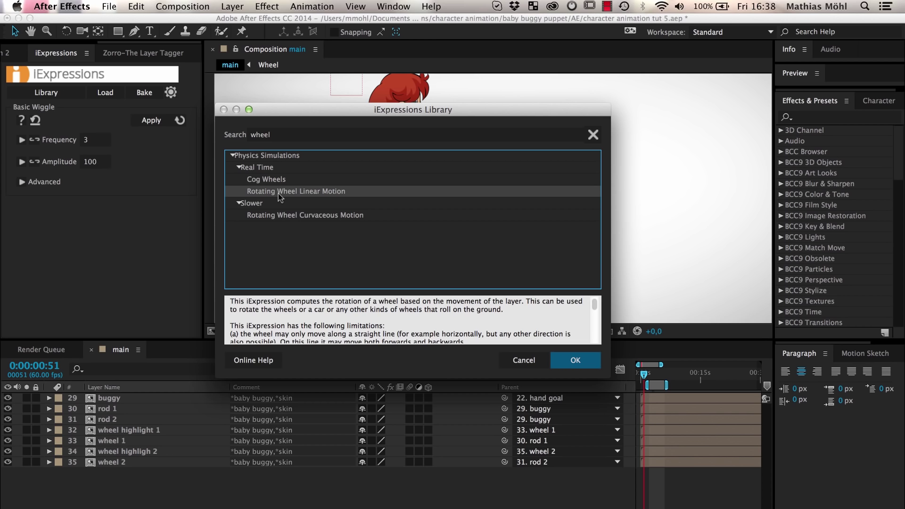
mouse_move(322, 217)
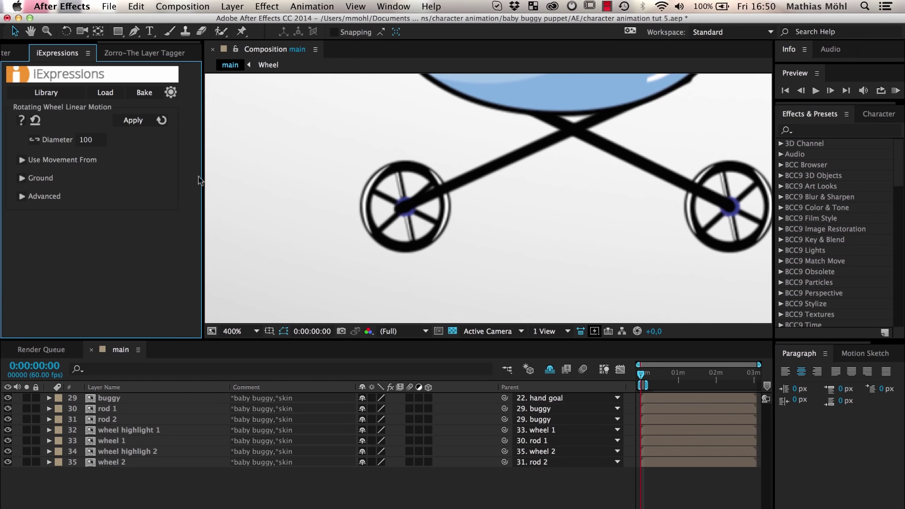
Step: Enter 615-541 as the Diameter so it evaluates to the wheel's 74 px width
click(90, 139)
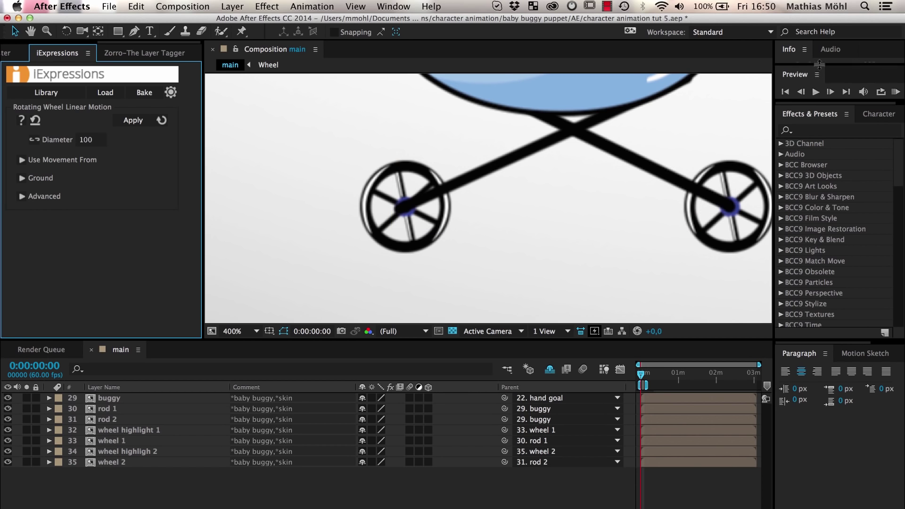
mouse_move(864, 75)
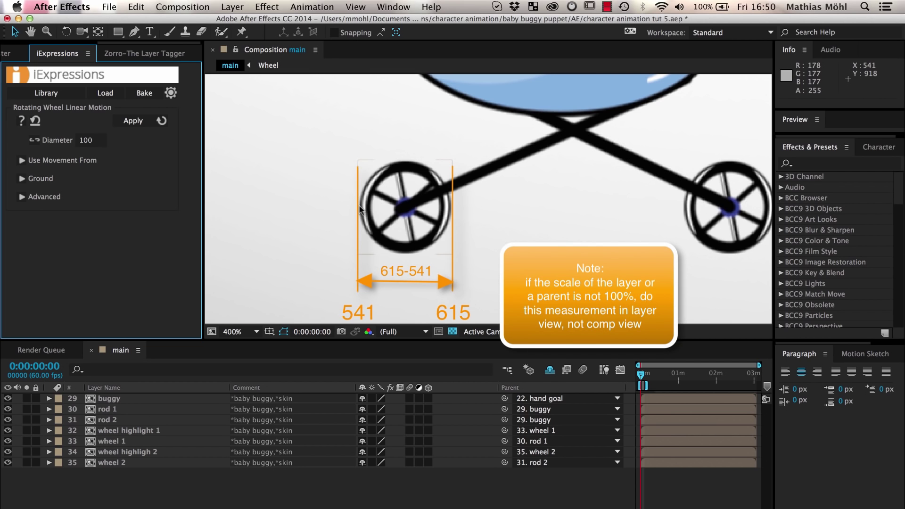
click(91, 140)
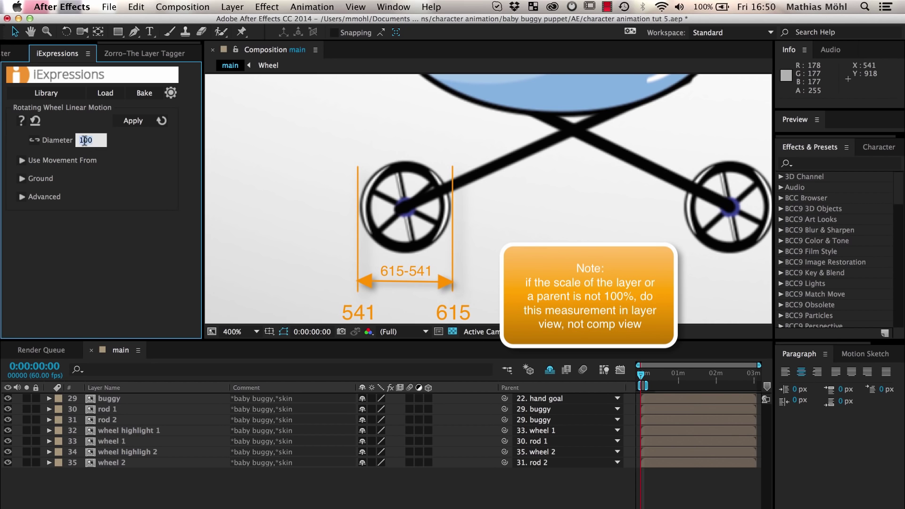
mouse_move(87, 140)
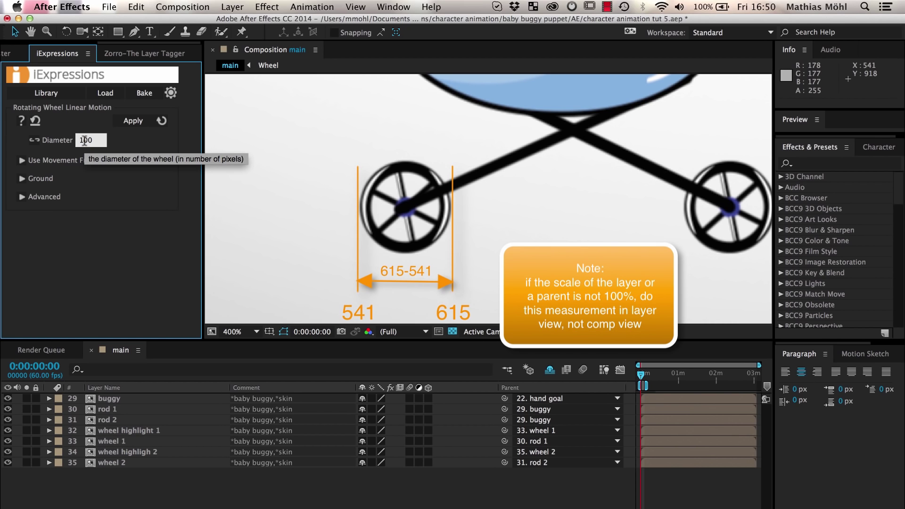
text(61)
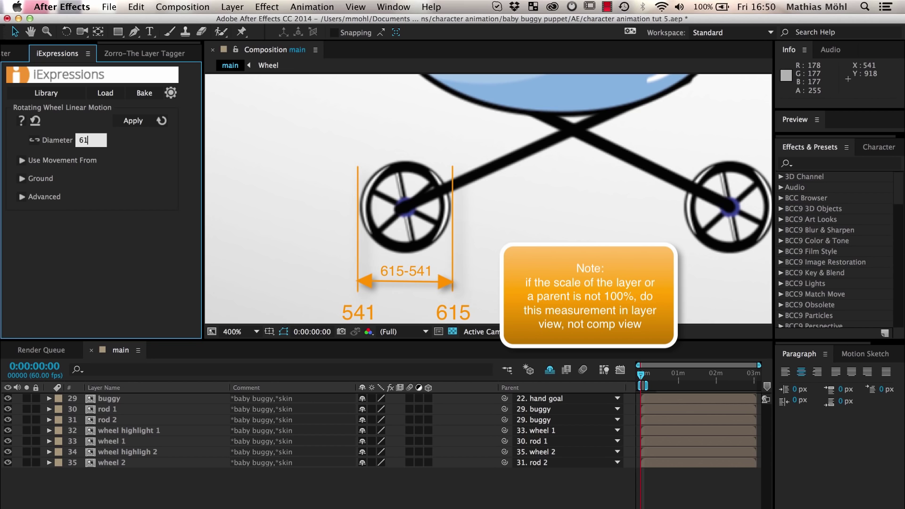
text(615-)
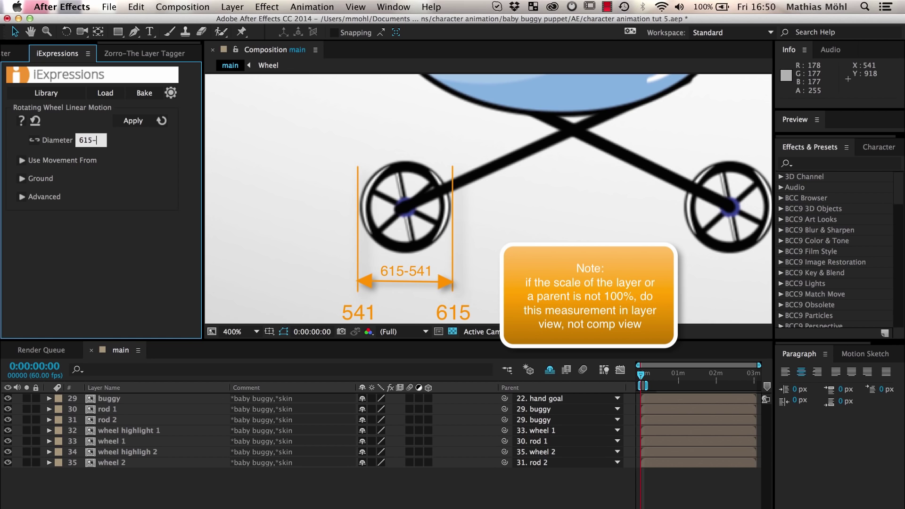
text(54)
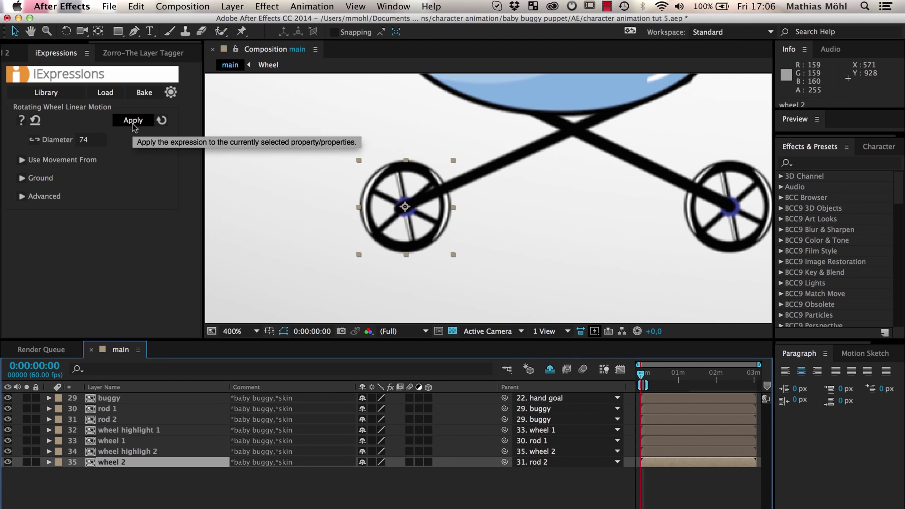
Step: Apply the rotation expression to the selected wheel and select a layer in the timeline
click(133, 120)
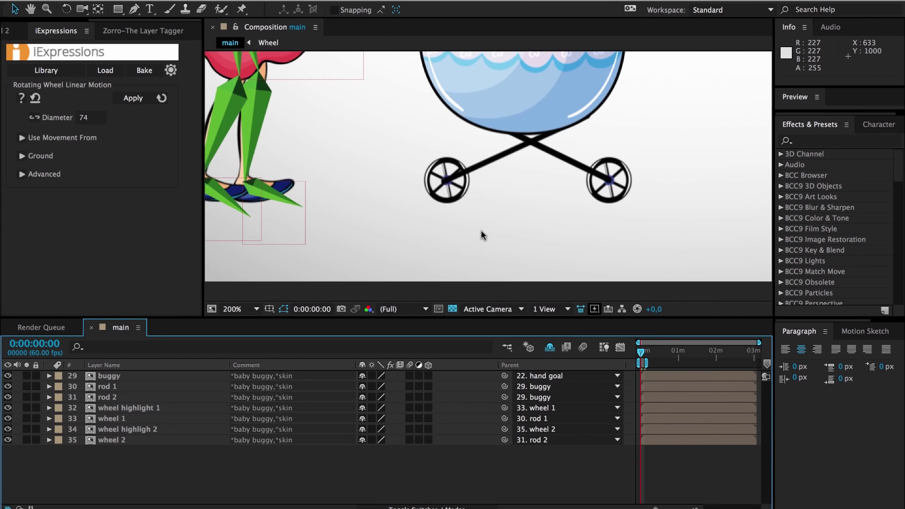
click(232, 308)
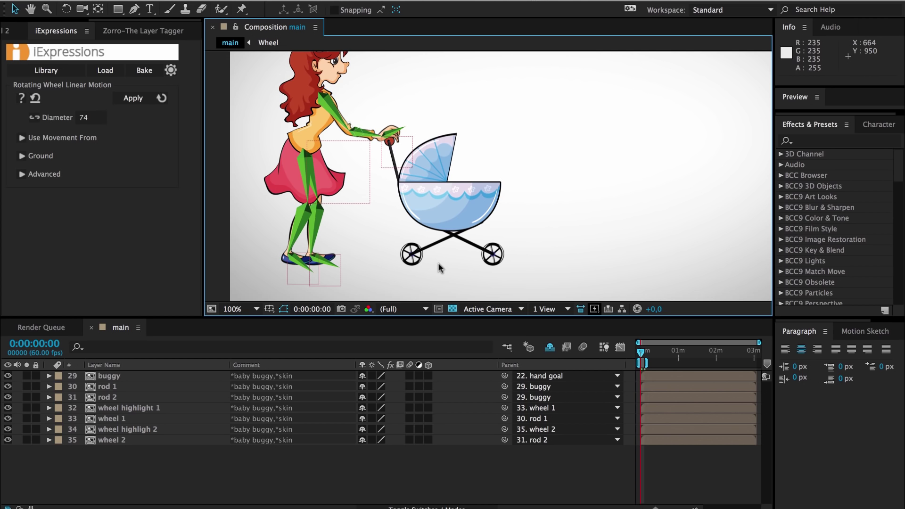
mouse_move(514, 334)
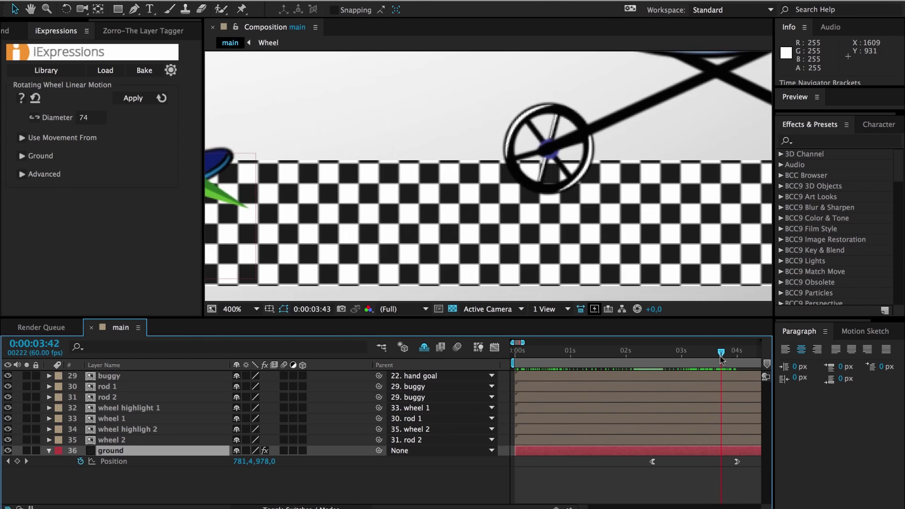
Step: Enable 'use ground layer' with the ground layer named ground and commit it
drag(720, 350, 695, 350)
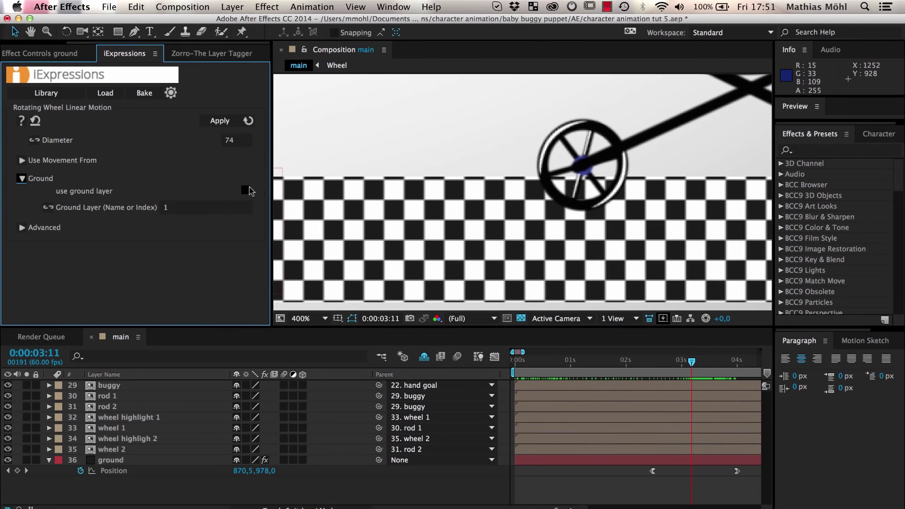
click(245, 189)
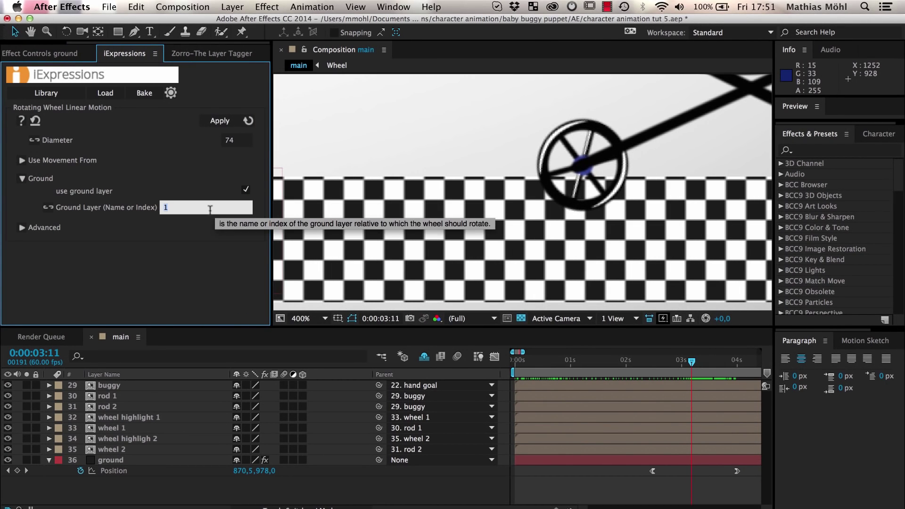
text(ground)
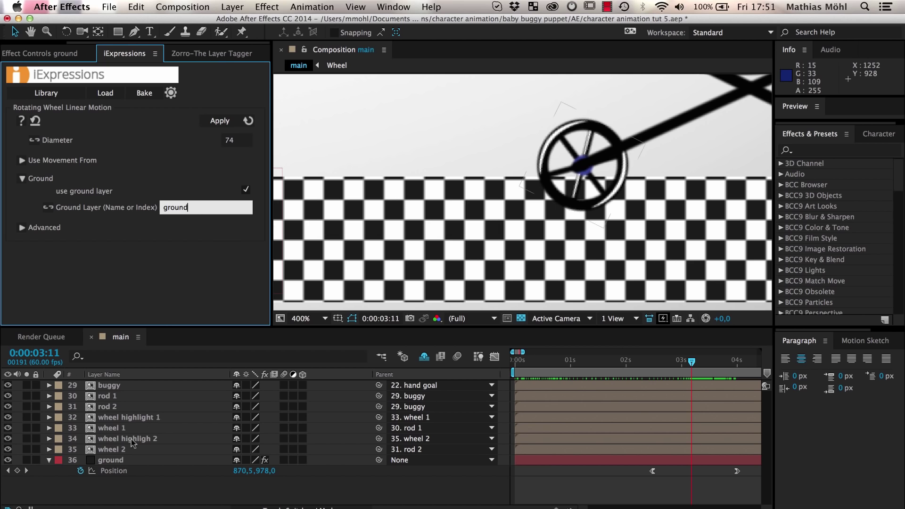
click(110, 449)
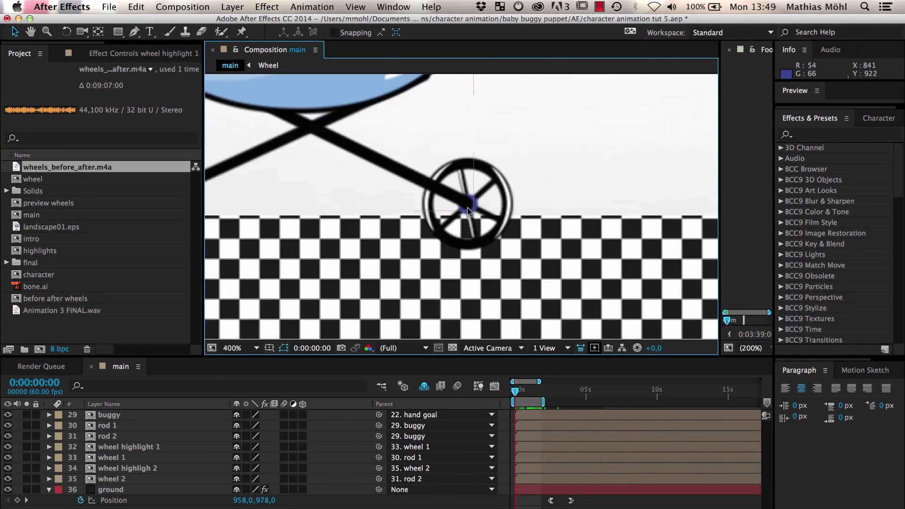
Step: Duplicate wheel highlight 1 and rename the copy spokes highlight 1
click(237, 347)
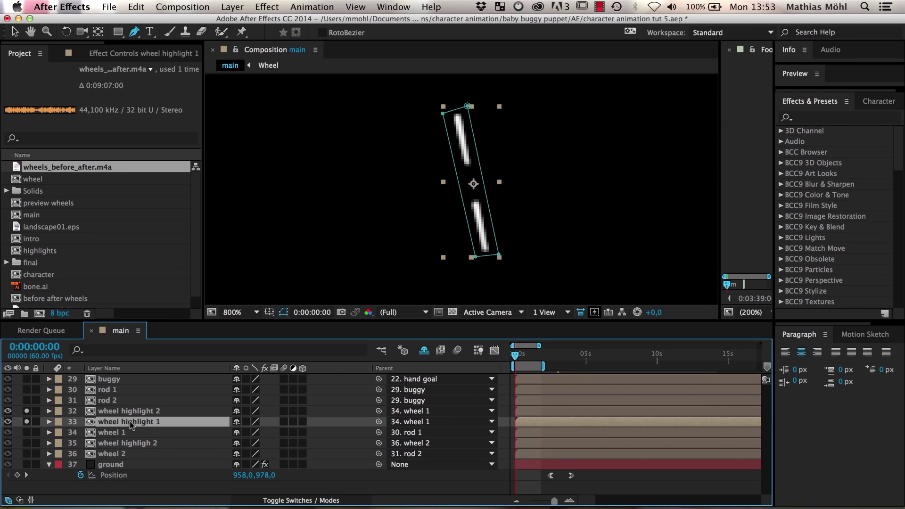
click(130, 411)
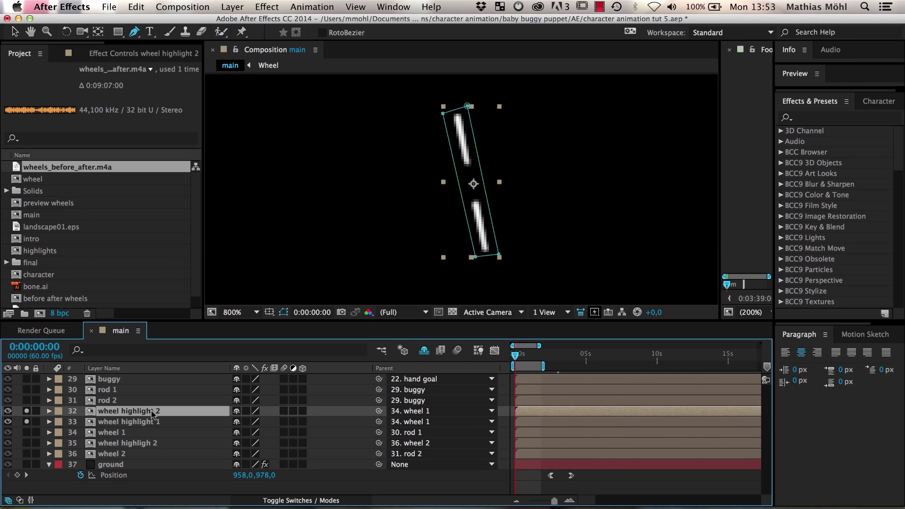
text(spokes high)
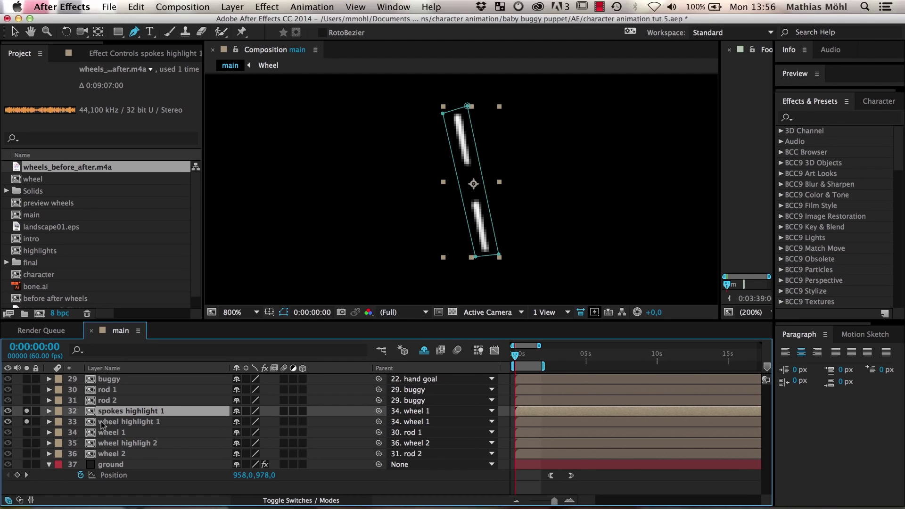
Step: Switch Mask 1 of wheel highlight 1 from Add to Subtract, leaving the two rim arcs
click(49, 421)
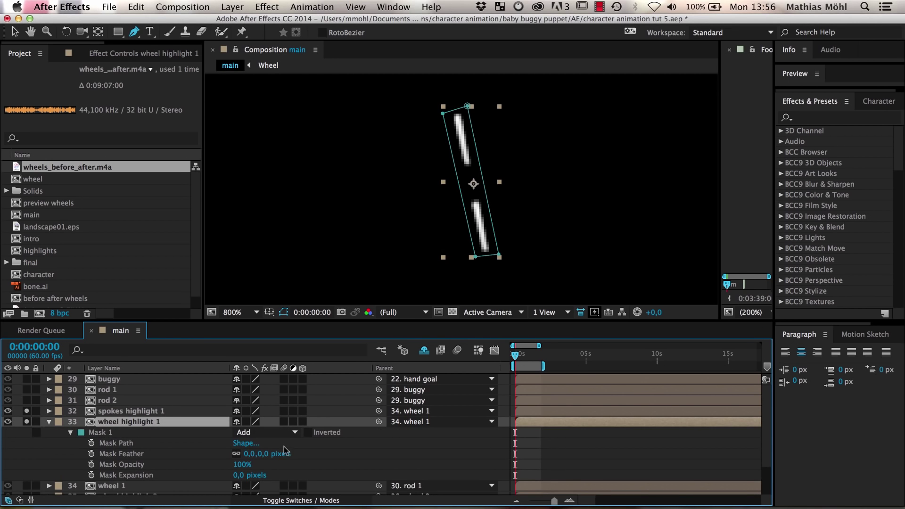
click(266, 431)
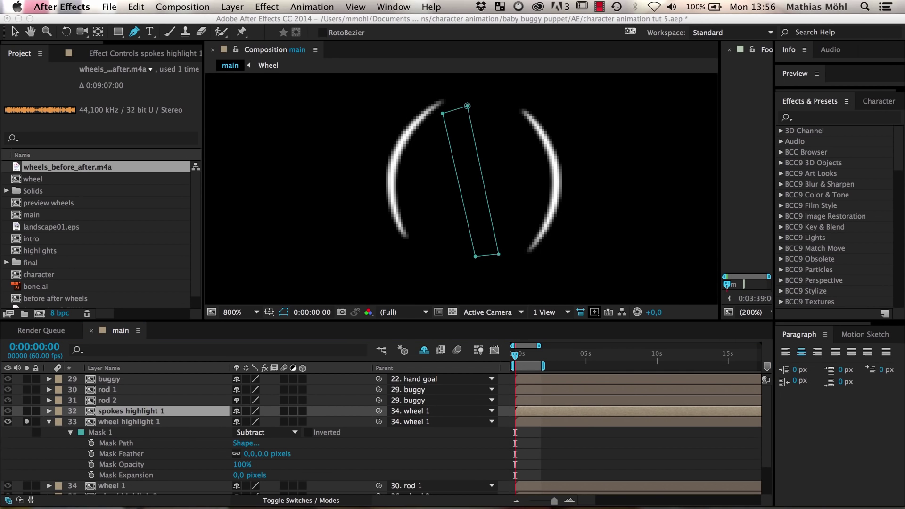
click(131, 421)
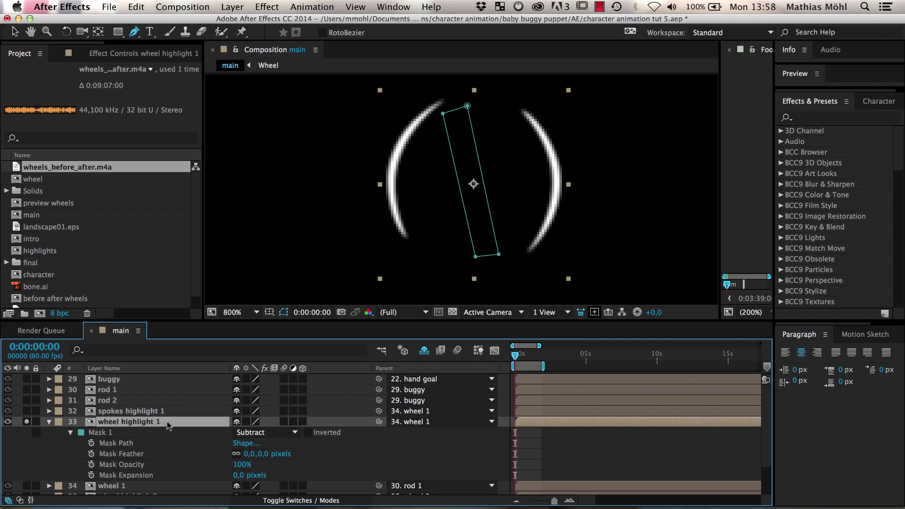
mouse_move(420, 424)
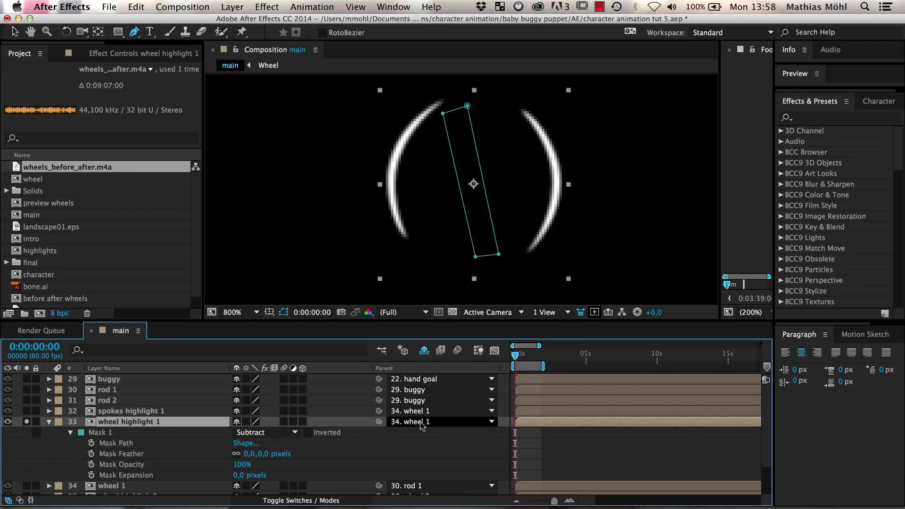
mouse_move(426, 427)
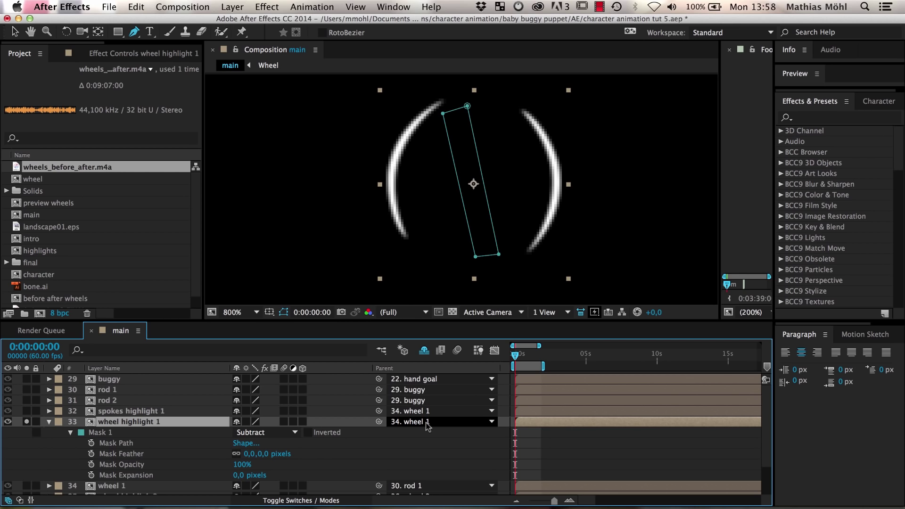
mouse_move(213, 490)
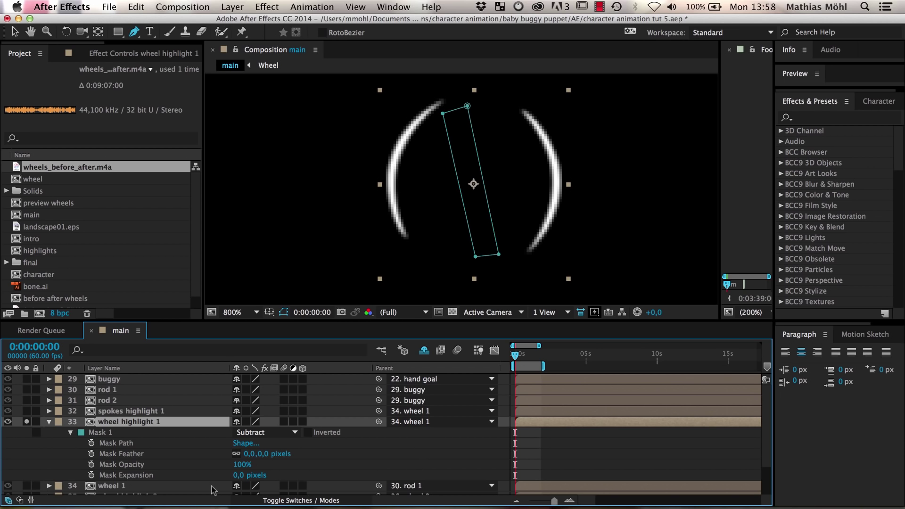
Step: Reparent wheel highlight 1 from wheel 1 to 30. rod 1
click(117, 496)
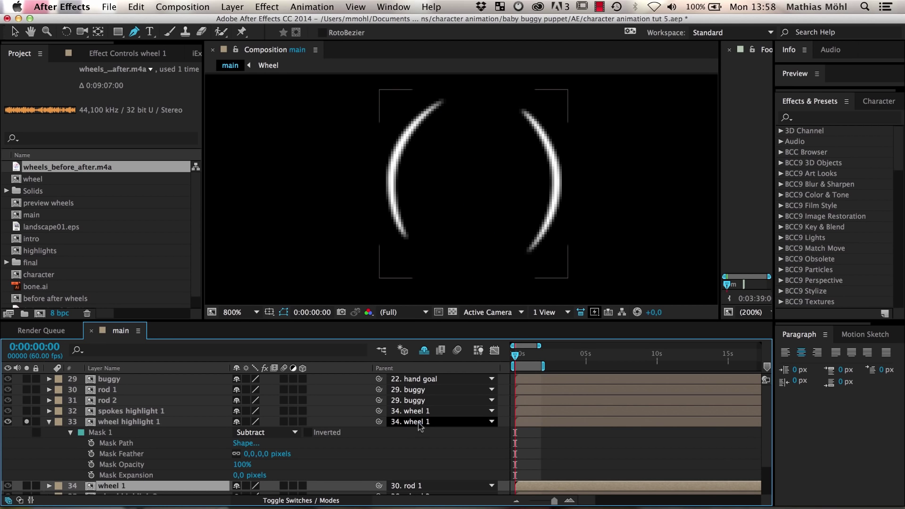
click(419, 421)
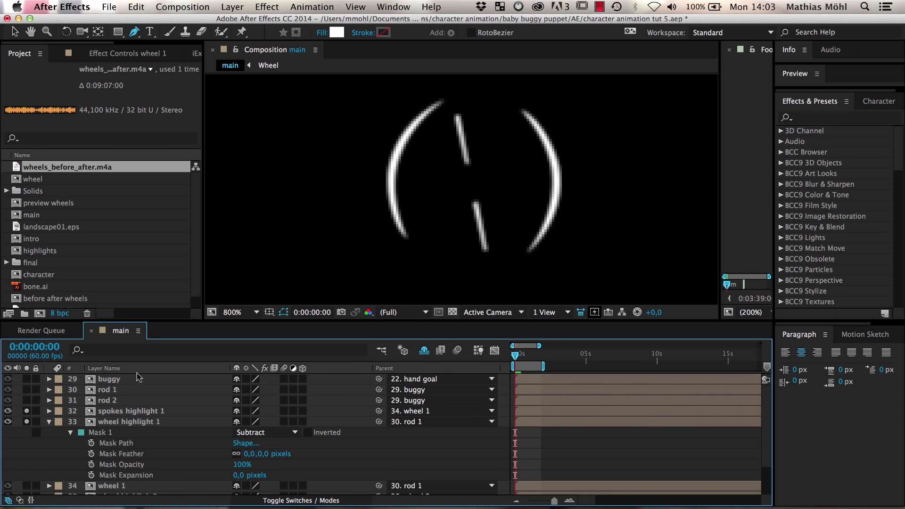
Step: Load Rotation Link from the Linking category of the iExpressions library
click(162, 53)
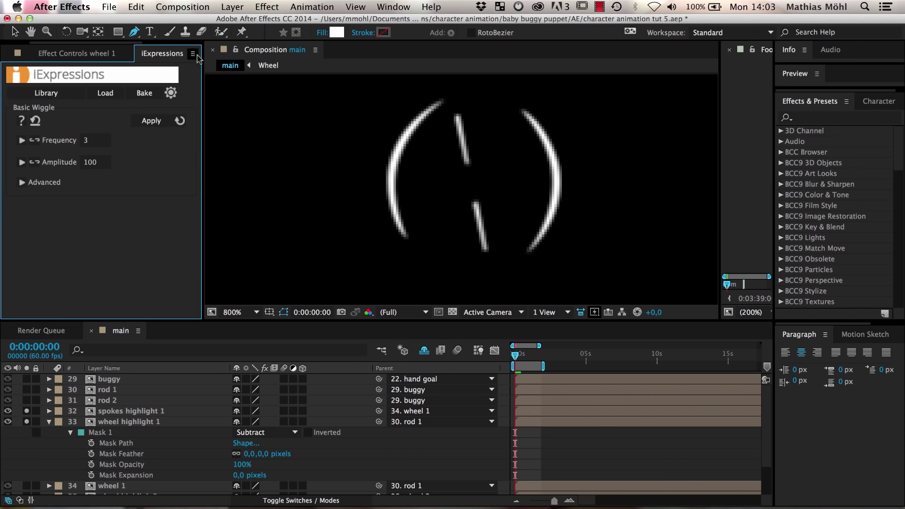
click(45, 92)
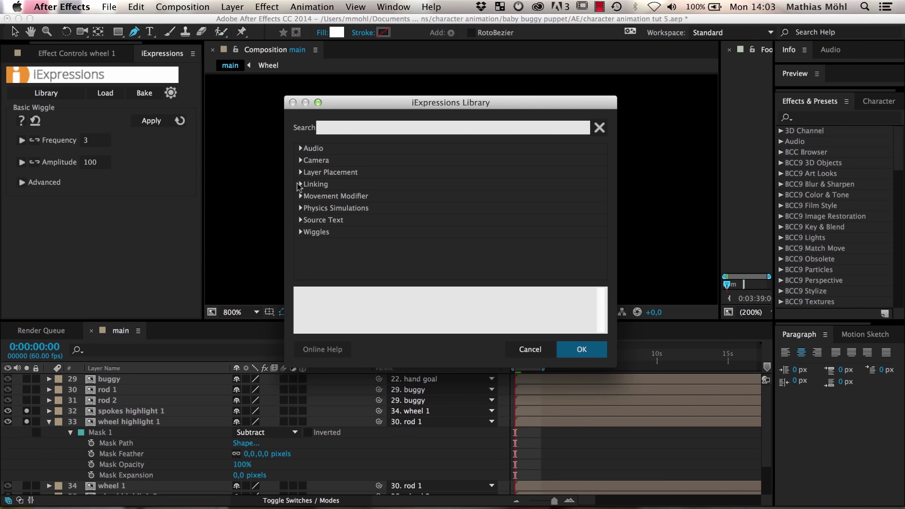
click(299, 184)
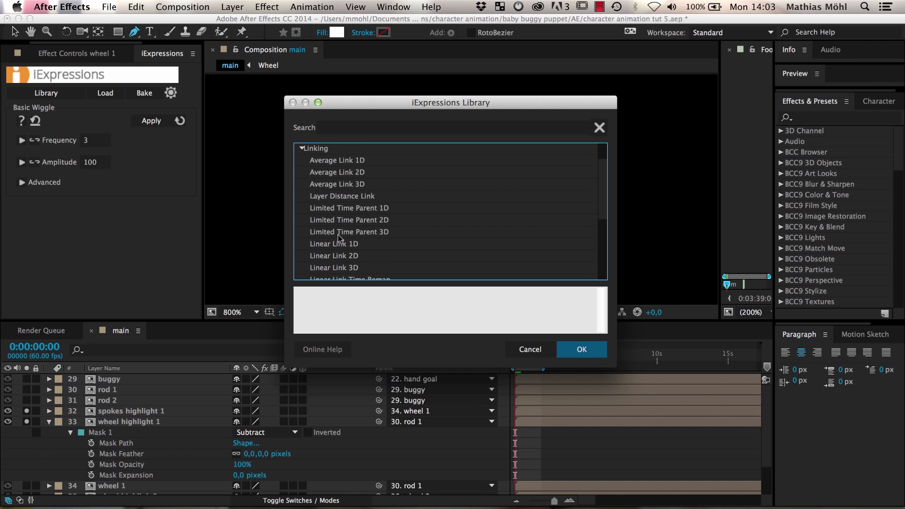
scroll(down, 3)
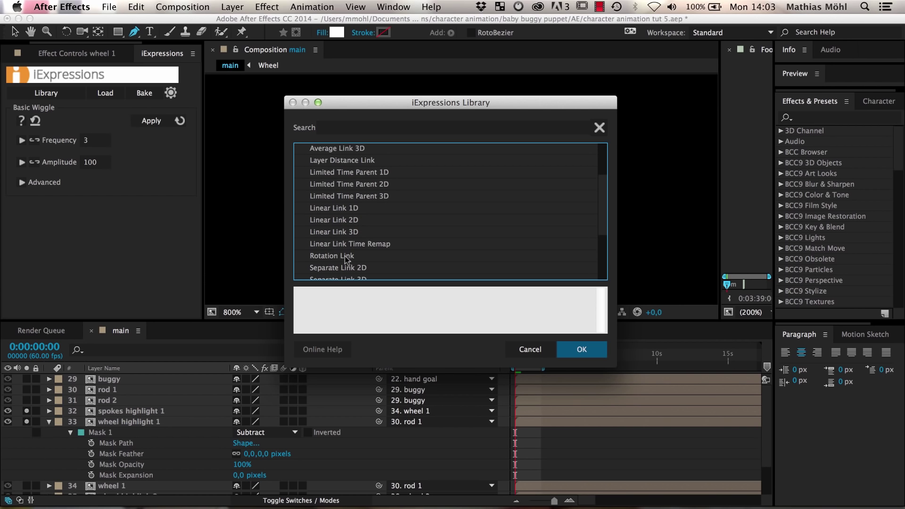
click(332, 255)
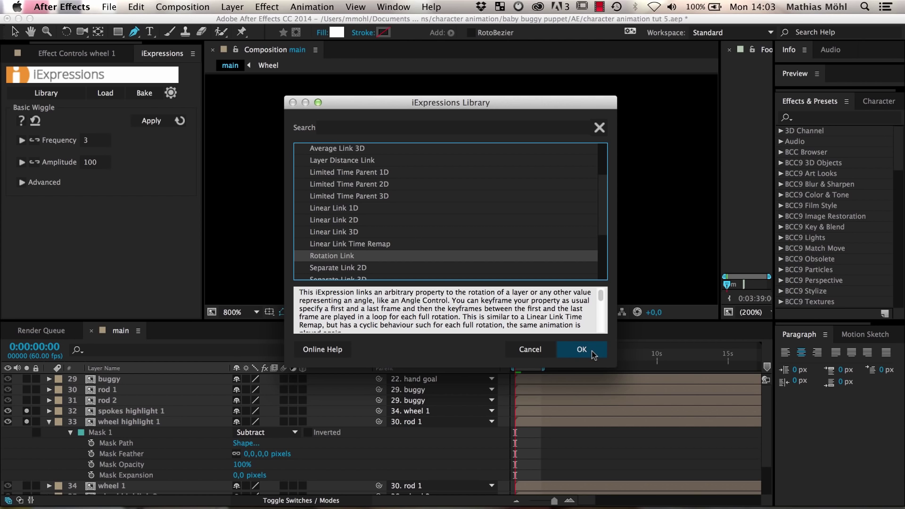
click(581, 348)
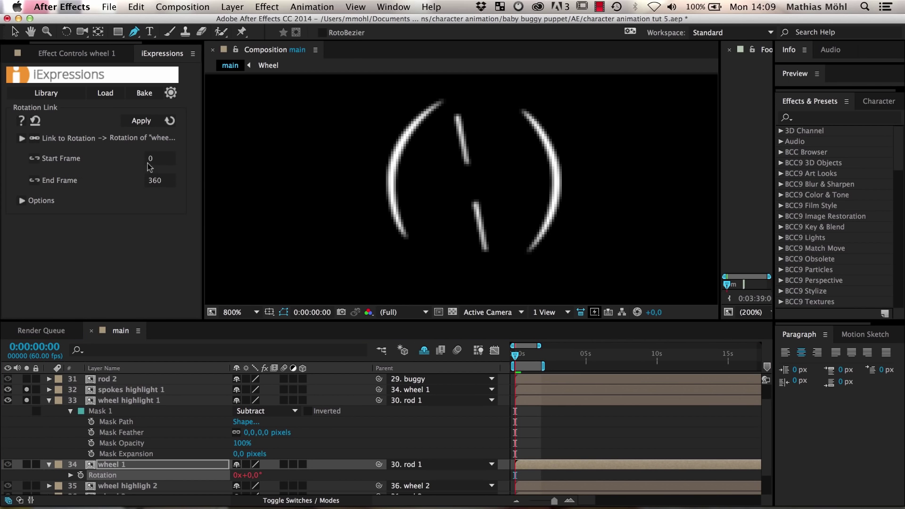
mouse_move(136, 185)
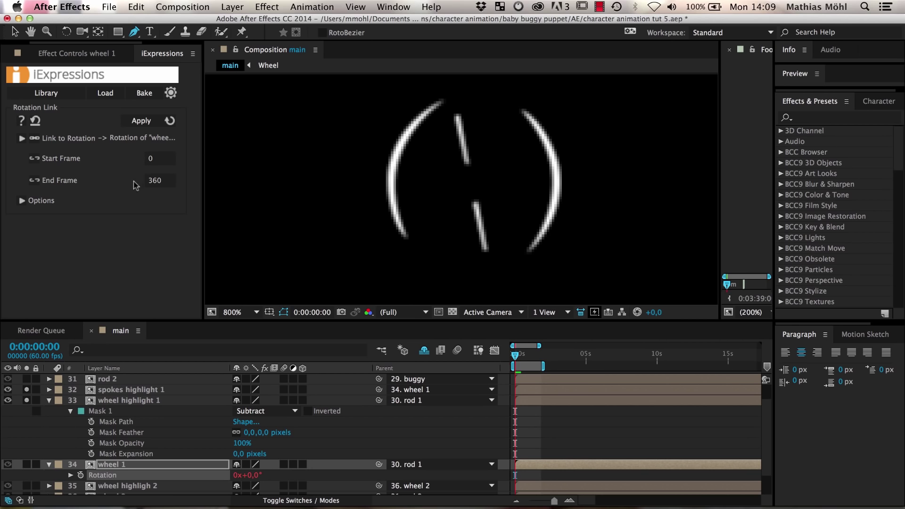
mouse_move(139, 185)
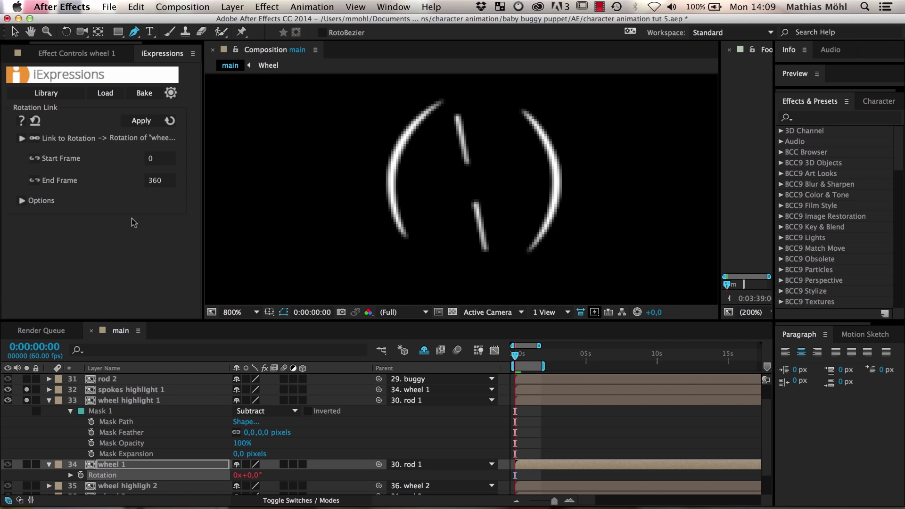
Step: Select spokes highlight 1 and reveal its Opacity property at 100%
click(132, 390)
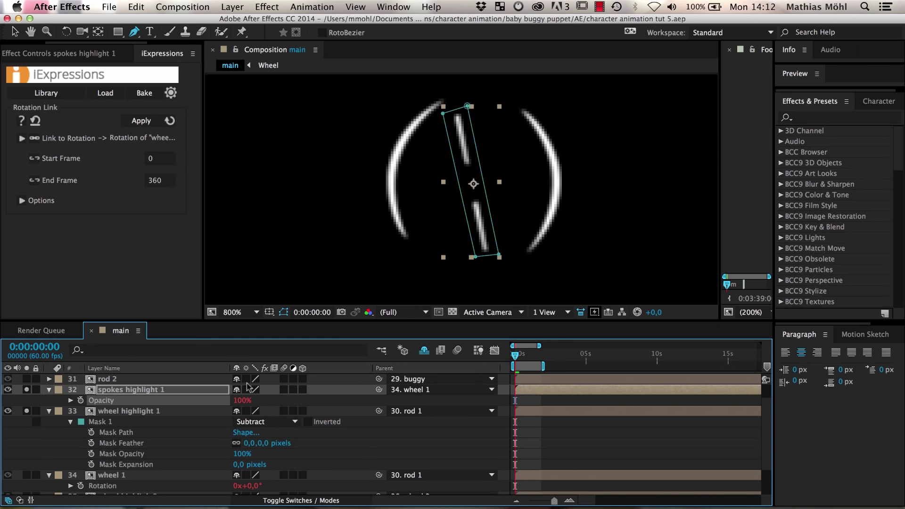
Step: Keyframe spokes highlight 1's Opacity from frame 0 to frame 360 and scrub to preview the fade
click(515, 401)
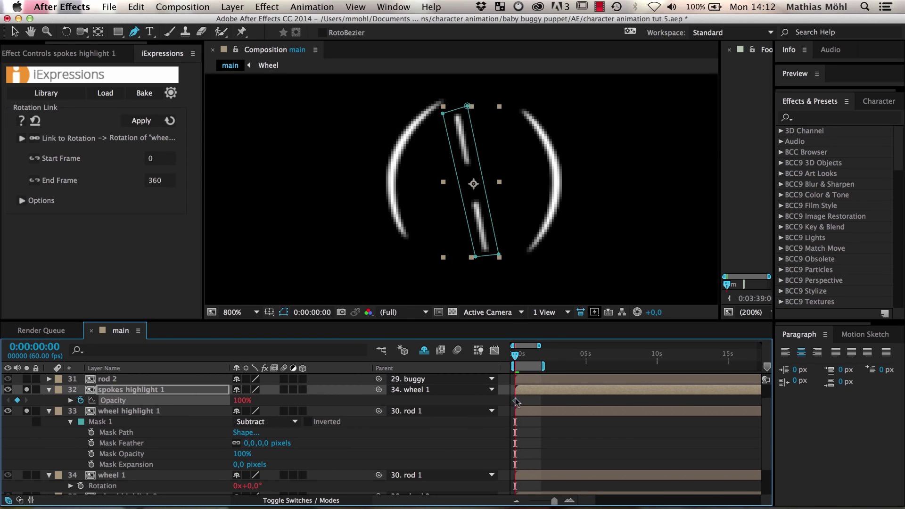
mouse_move(514, 401)
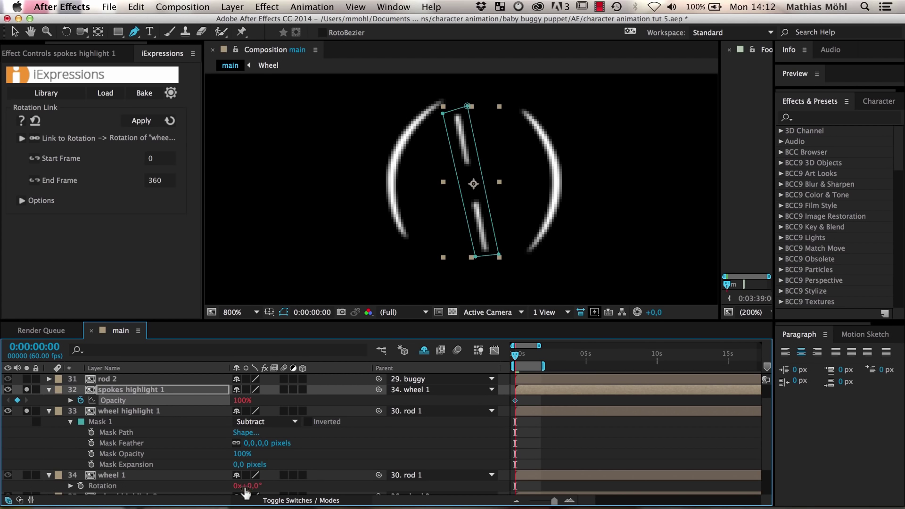
mouse_move(417, 489)
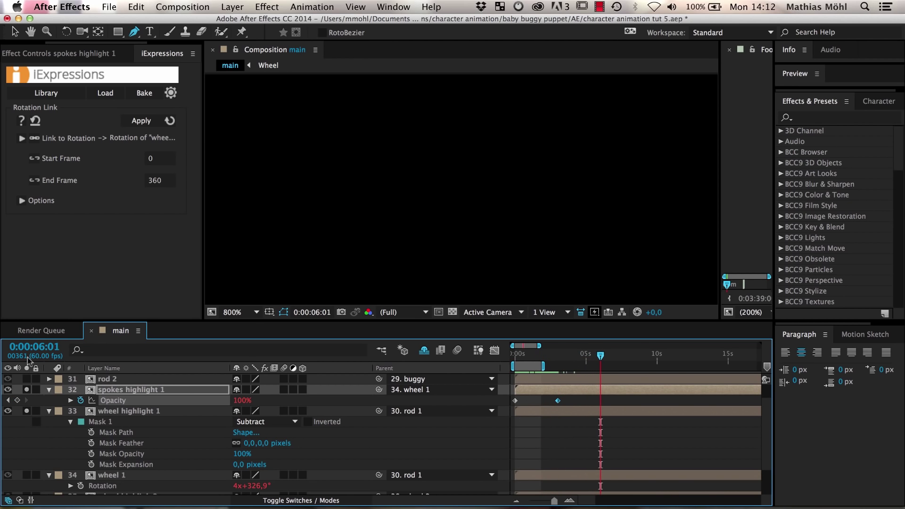
mouse_move(586, 430)
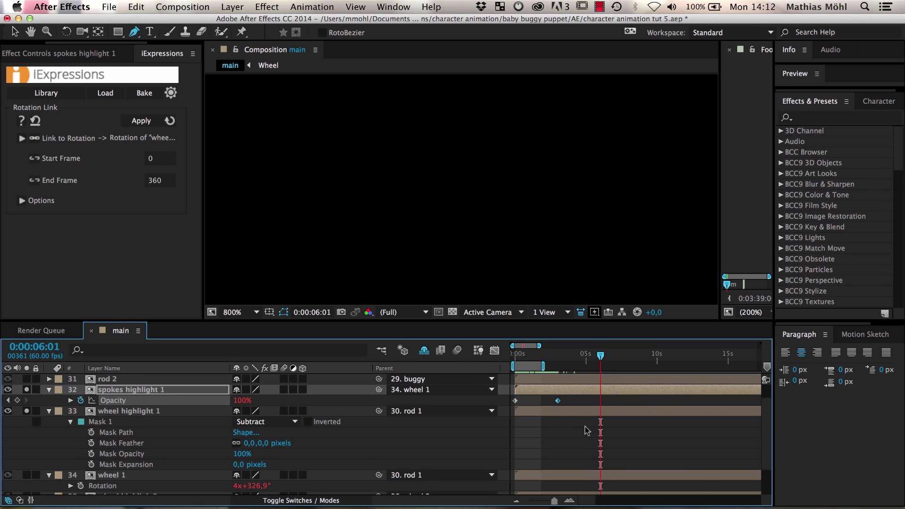
mouse_move(624, 393)
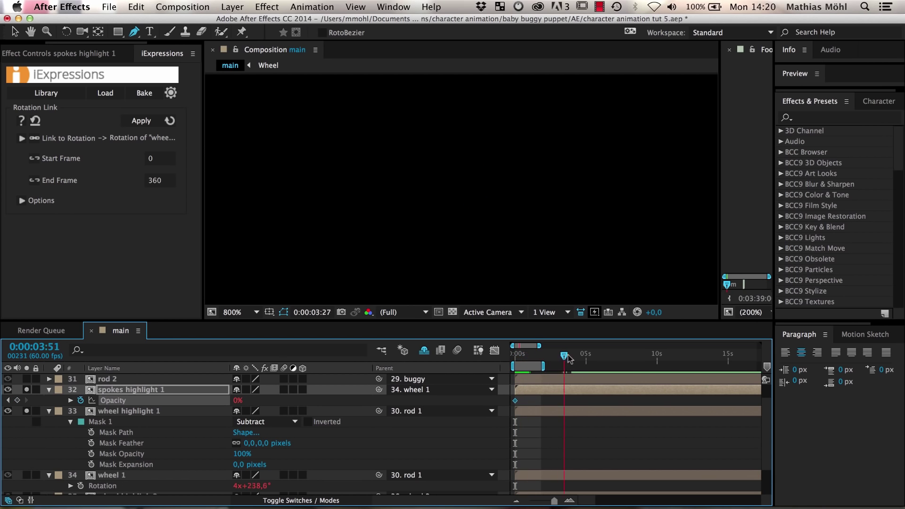
click(600, 355)
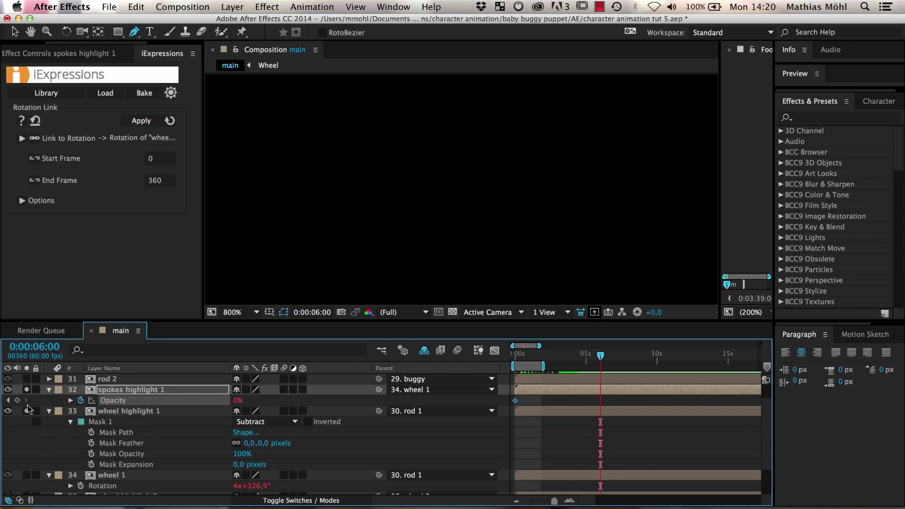
click(587, 356)
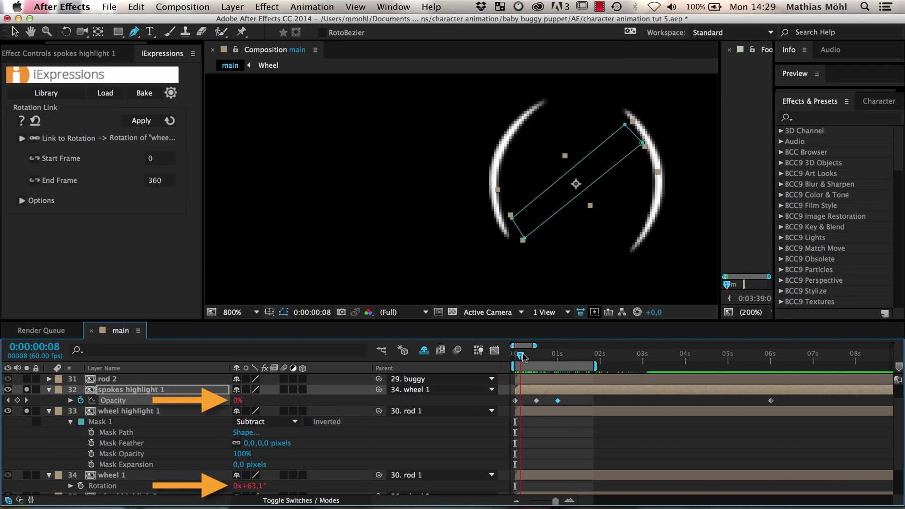
drag(522, 356, 519, 356)
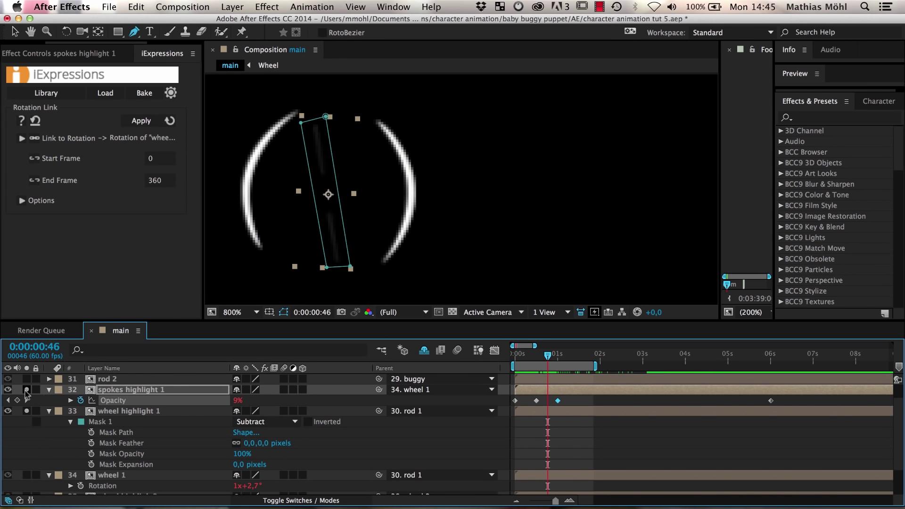
Step: Unsolo the highlight to show the whole buggy and start duplicating it into six rotated, wheel-parented copies
click(550, 357)
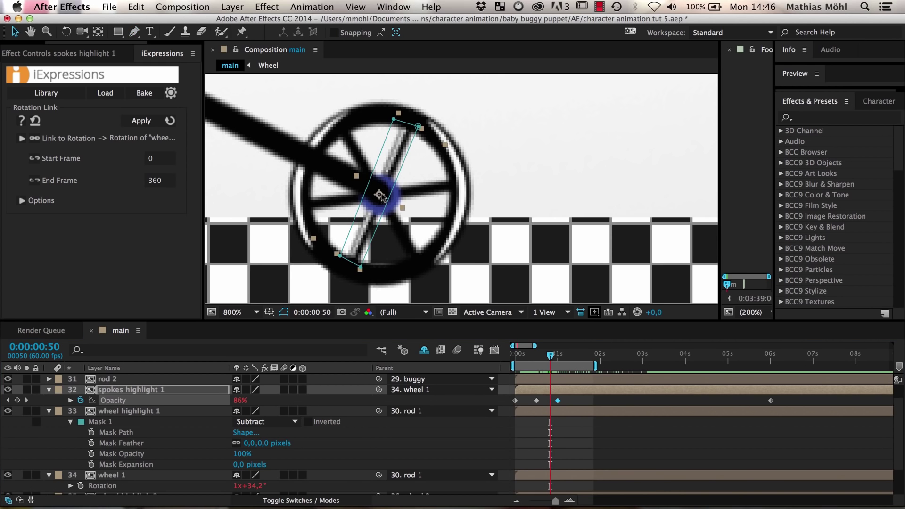
mouse_move(405, 155)
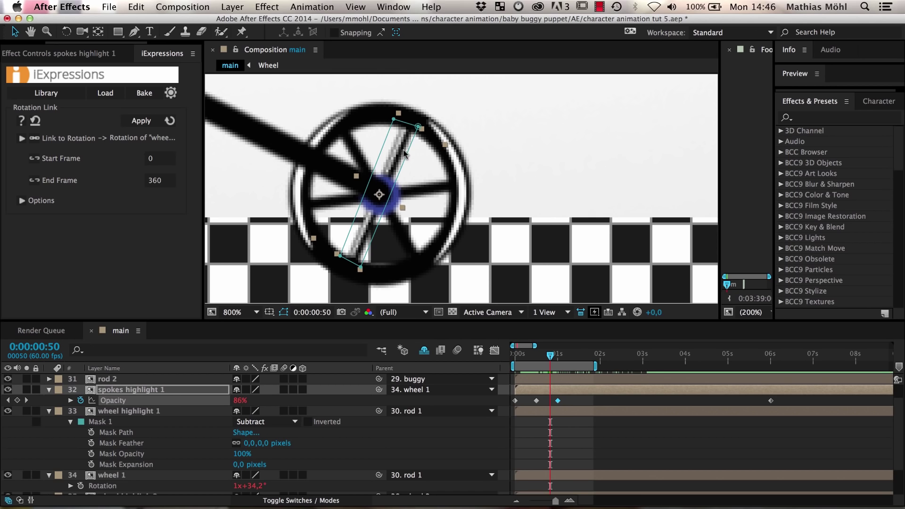
mouse_move(394, 179)
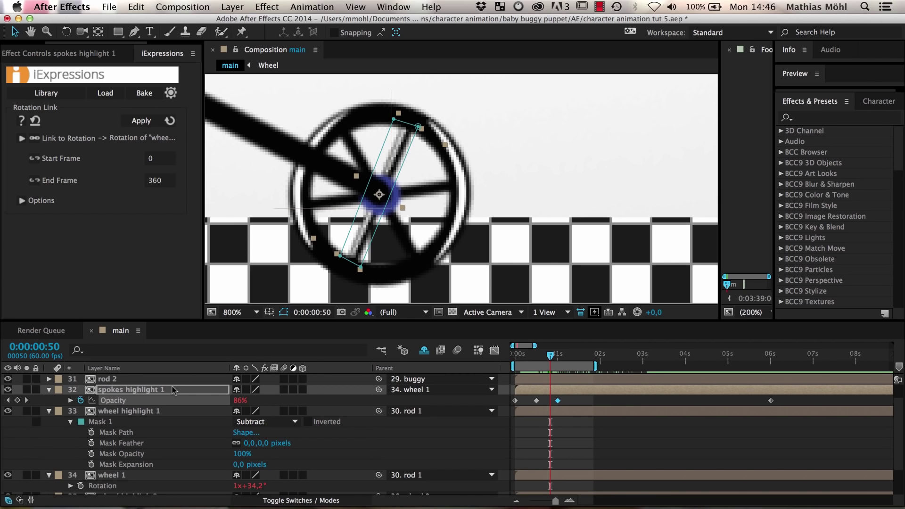
double_click(131, 391)
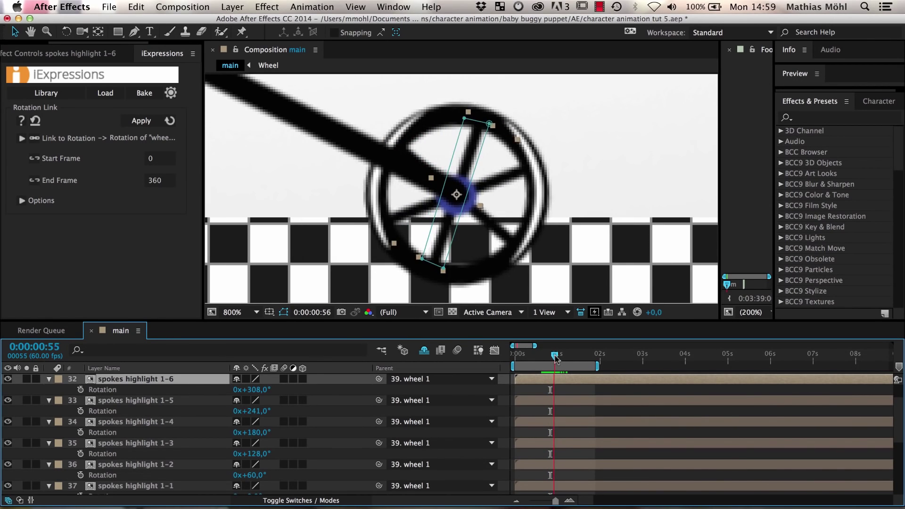
Step: Scrub back to frame 50 and reveal spokes highlight 1-6's Opacity keyframes
drag(556, 356, 544, 356)
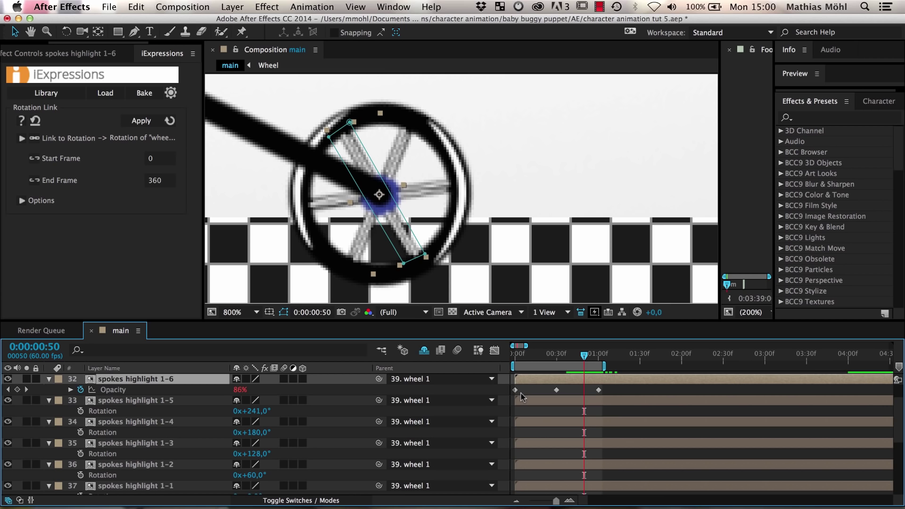
mouse_move(272, 269)
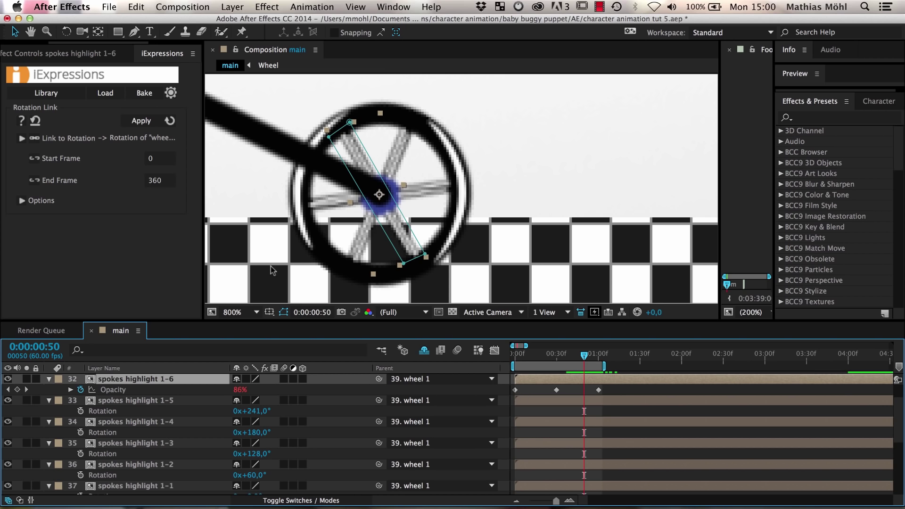
click(21, 140)
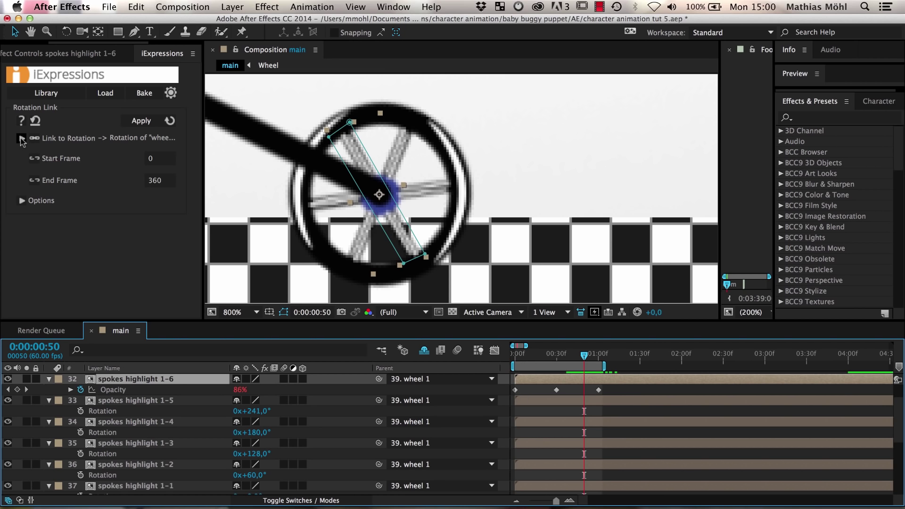
Step: Expand Link to Rotation, apply it to highlight 1-2's opacity, then pick highlight 1-3 with its offset
click(22, 137)
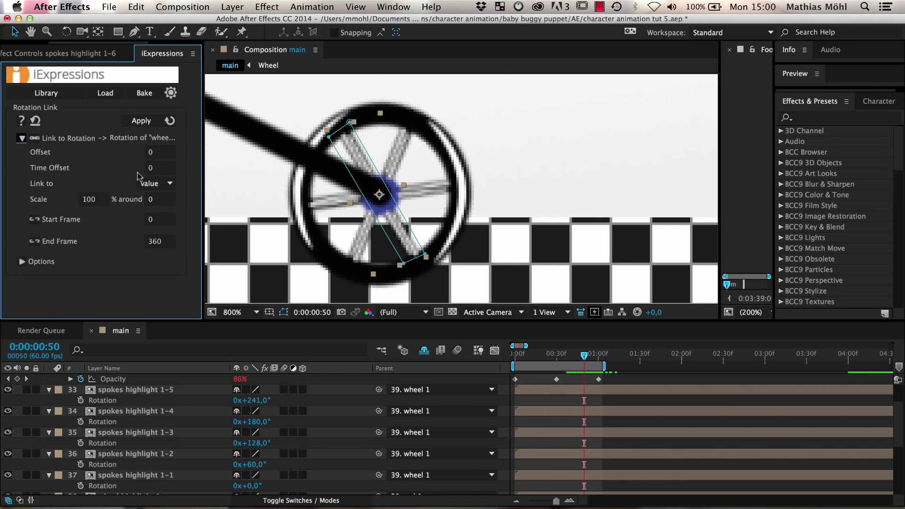
mouse_move(156, 156)
text(60)
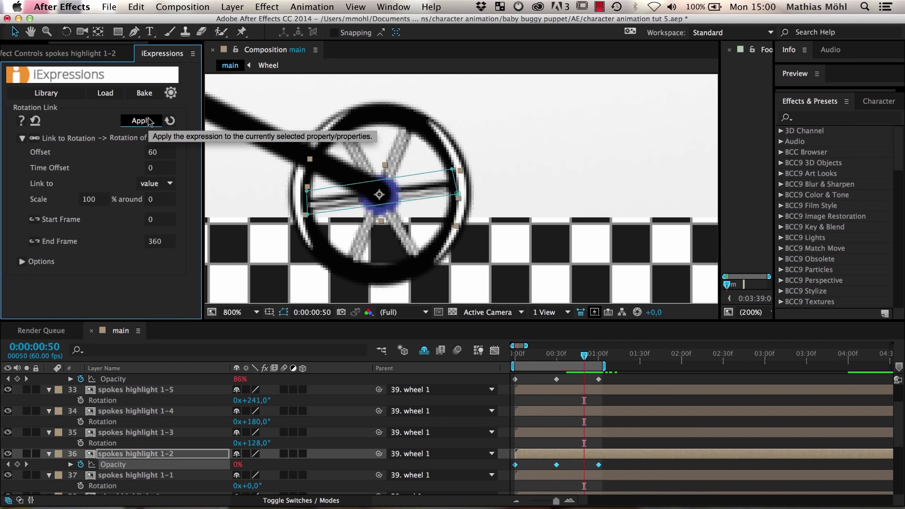
click(140, 120)
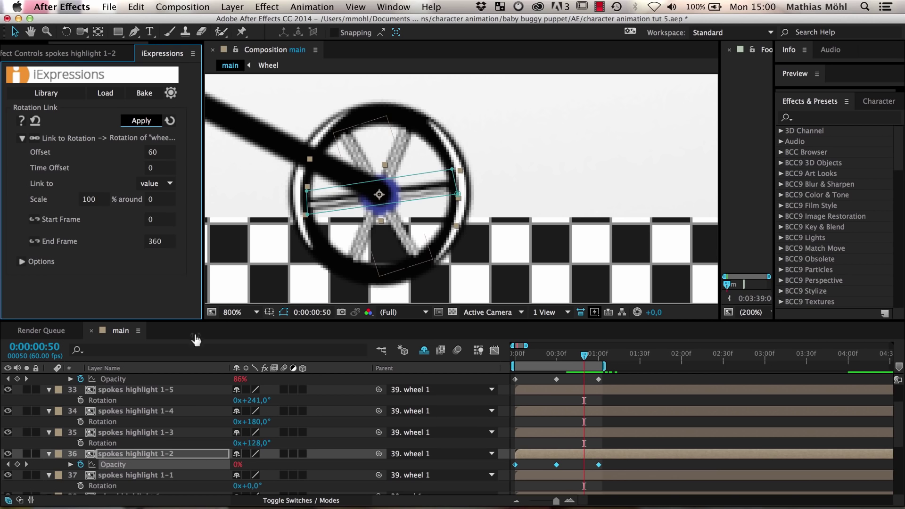
click(159, 152)
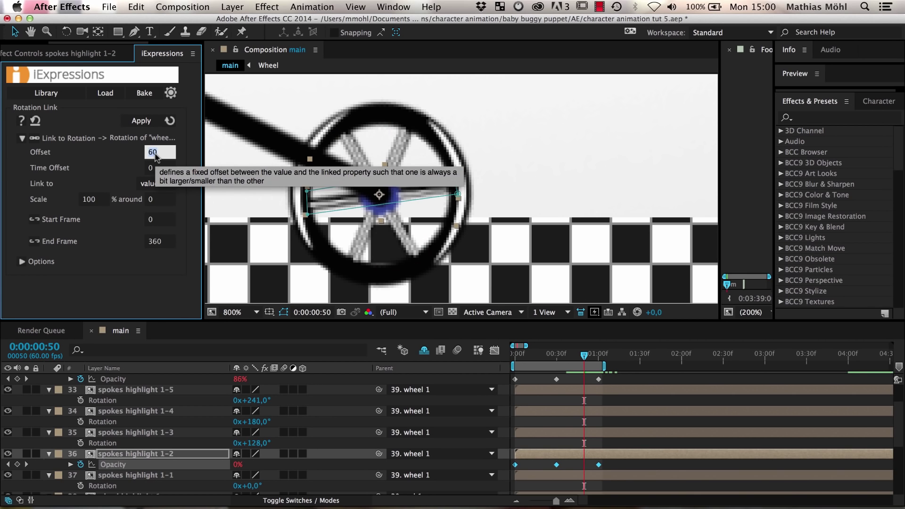
click(134, 431)
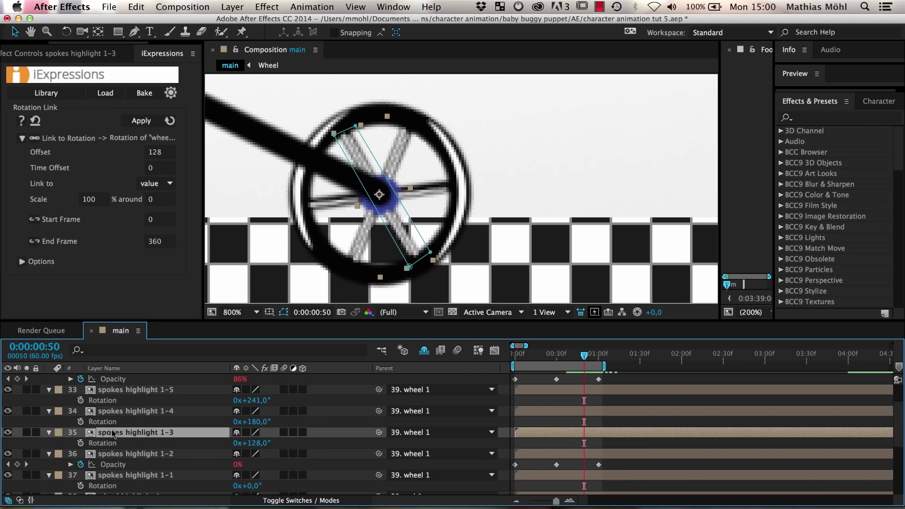
Step: Apply the rotation link to highlights 1-3 and 1-4 with their spoke-angle offsets, ready for 1-6
click(142, 121)
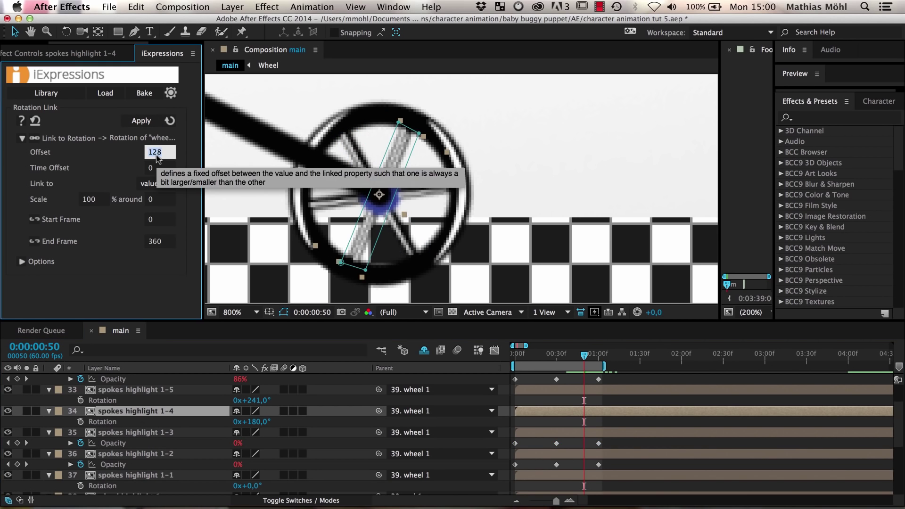
click(140, 121)
text(241)
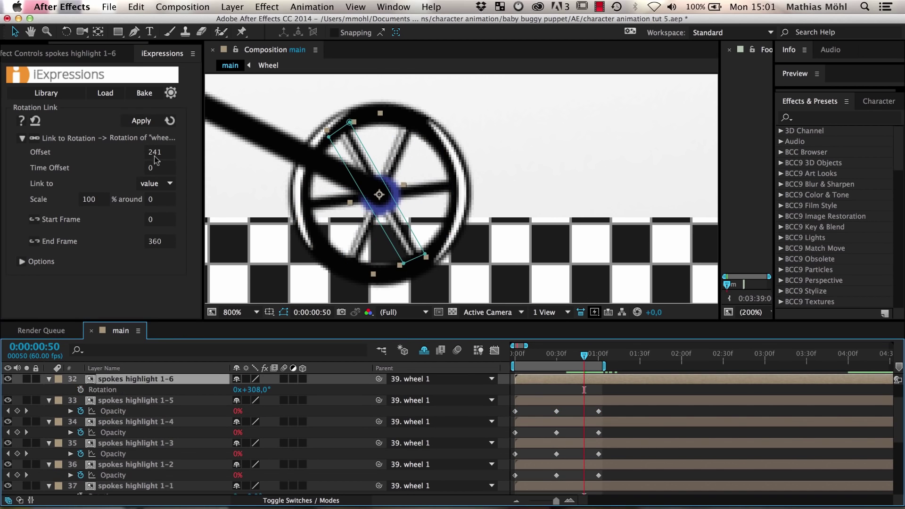
click(141, 121)
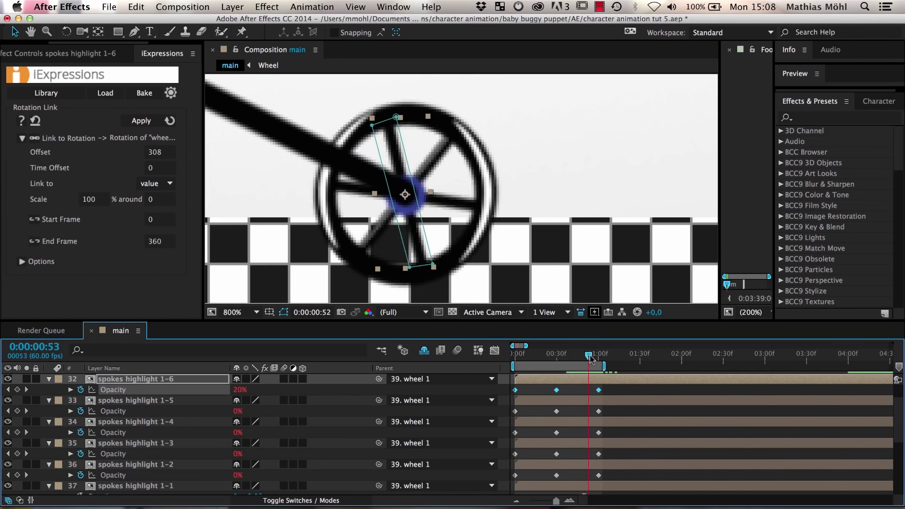
Step: Jump to frame 62 to check the spoke highlights fading in turn as the wheel rotates
click(593, 356)
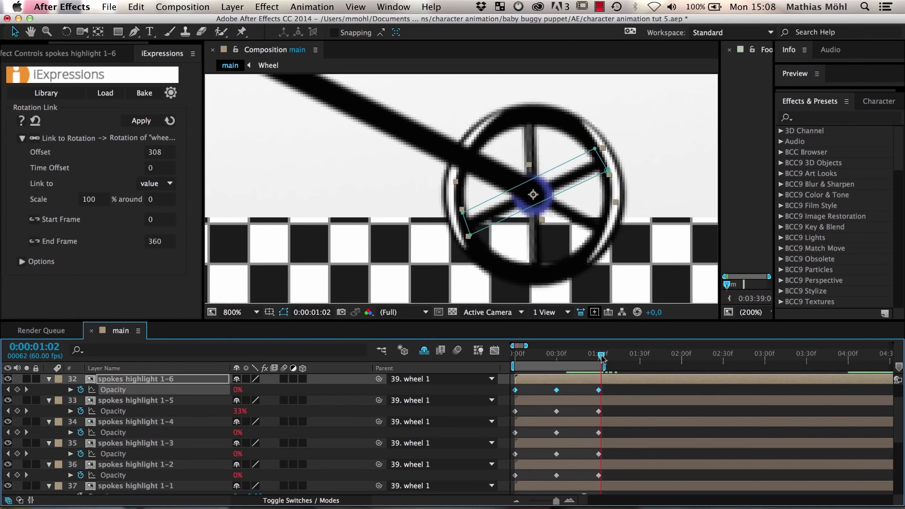